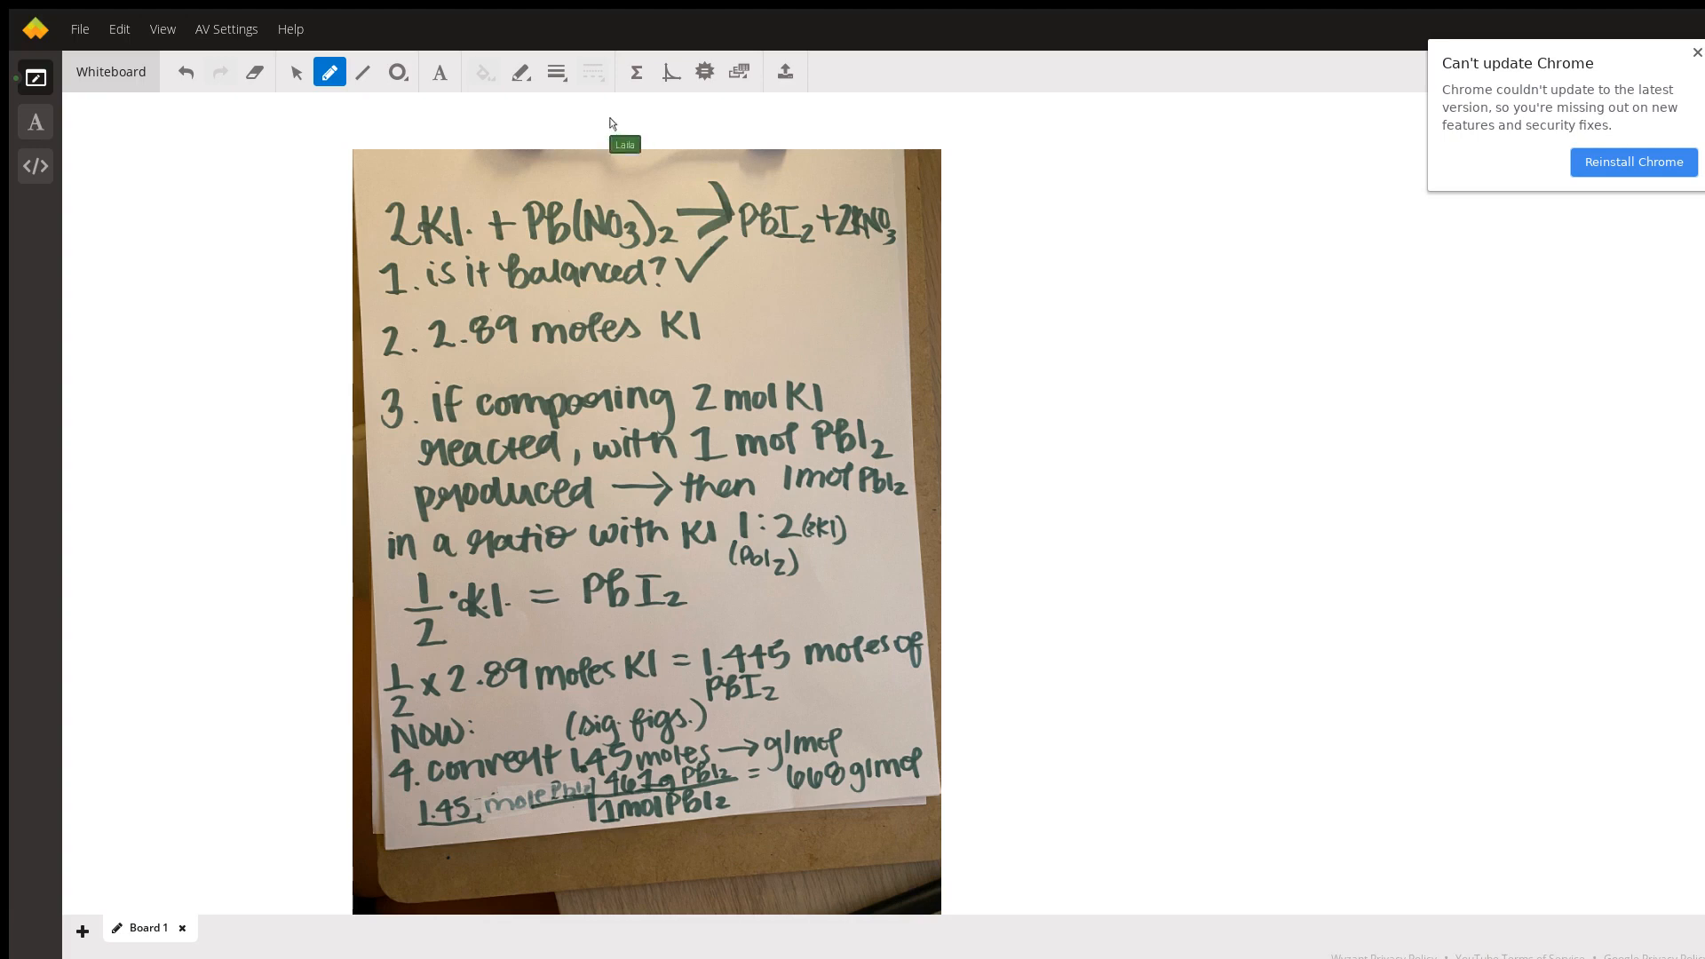
mouse_move(435, 266)
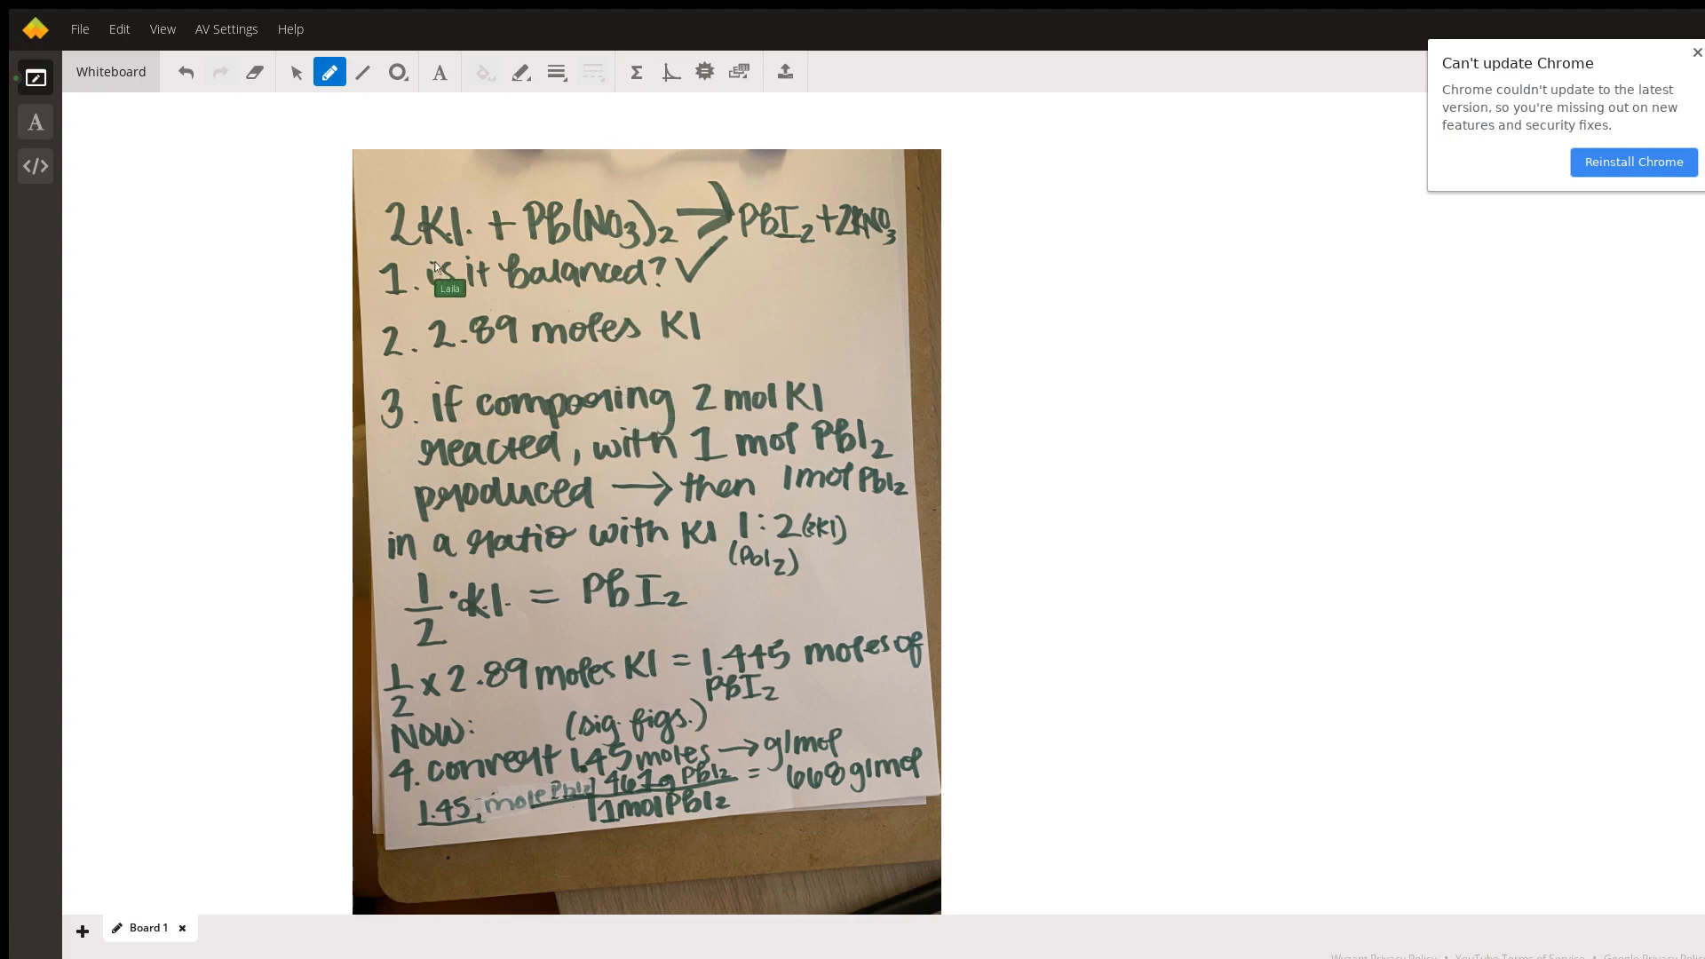
mouse_move(726, 239)
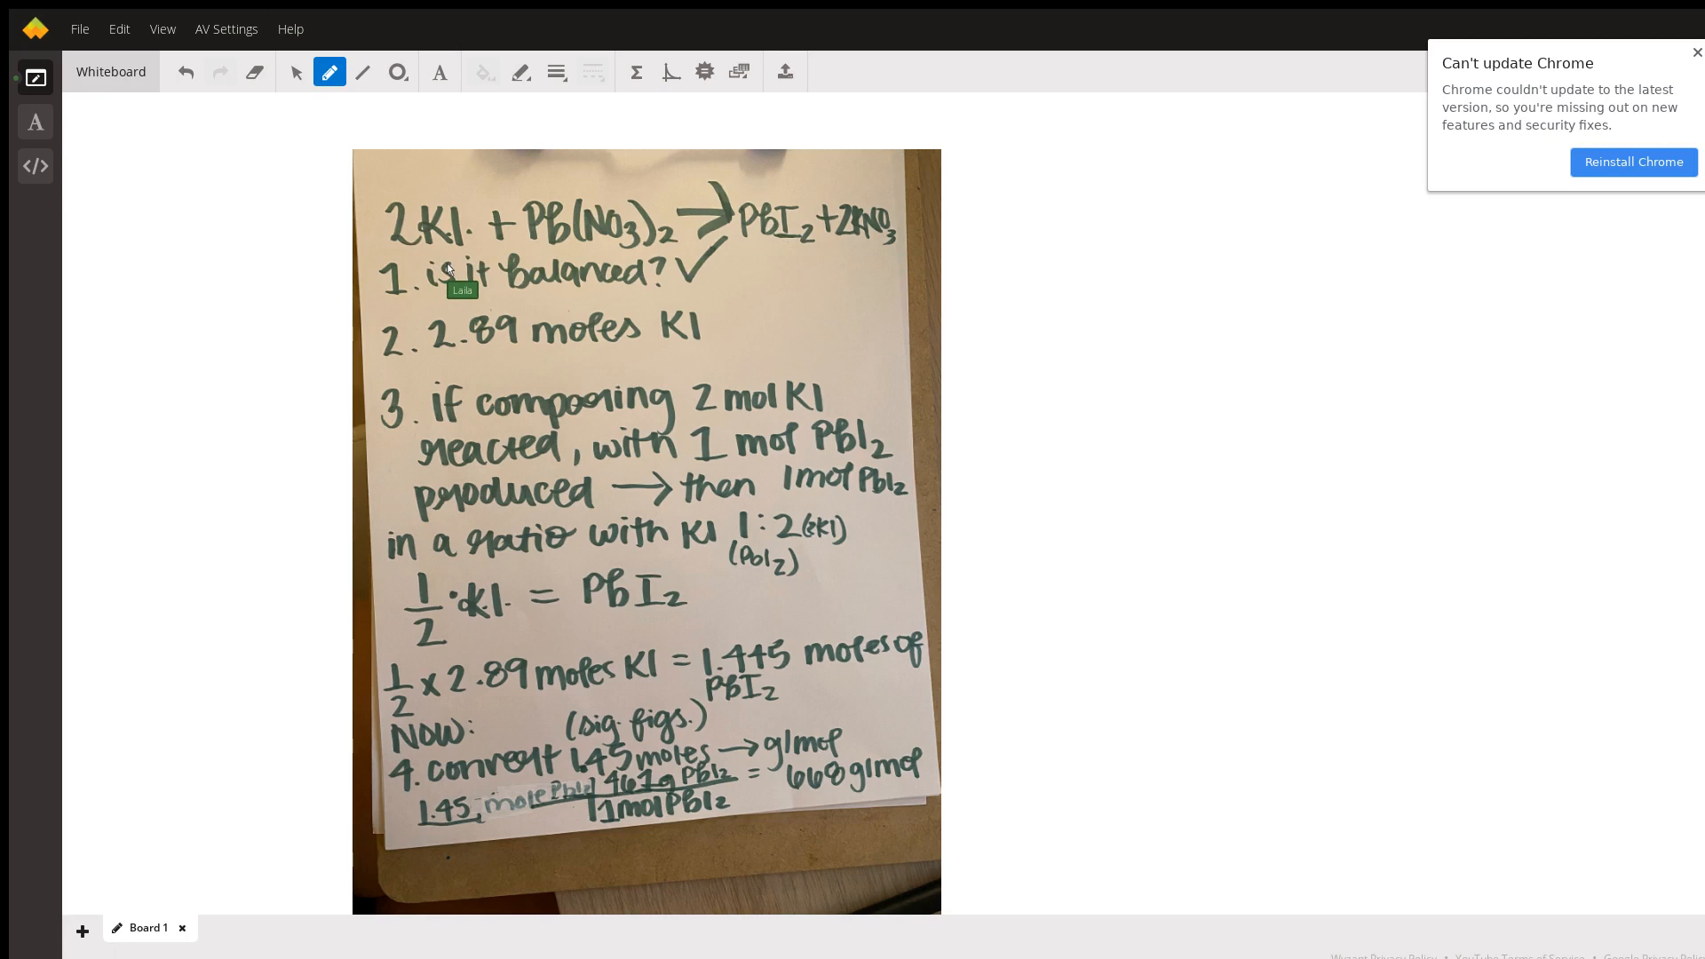
mouse_move(483, 250)
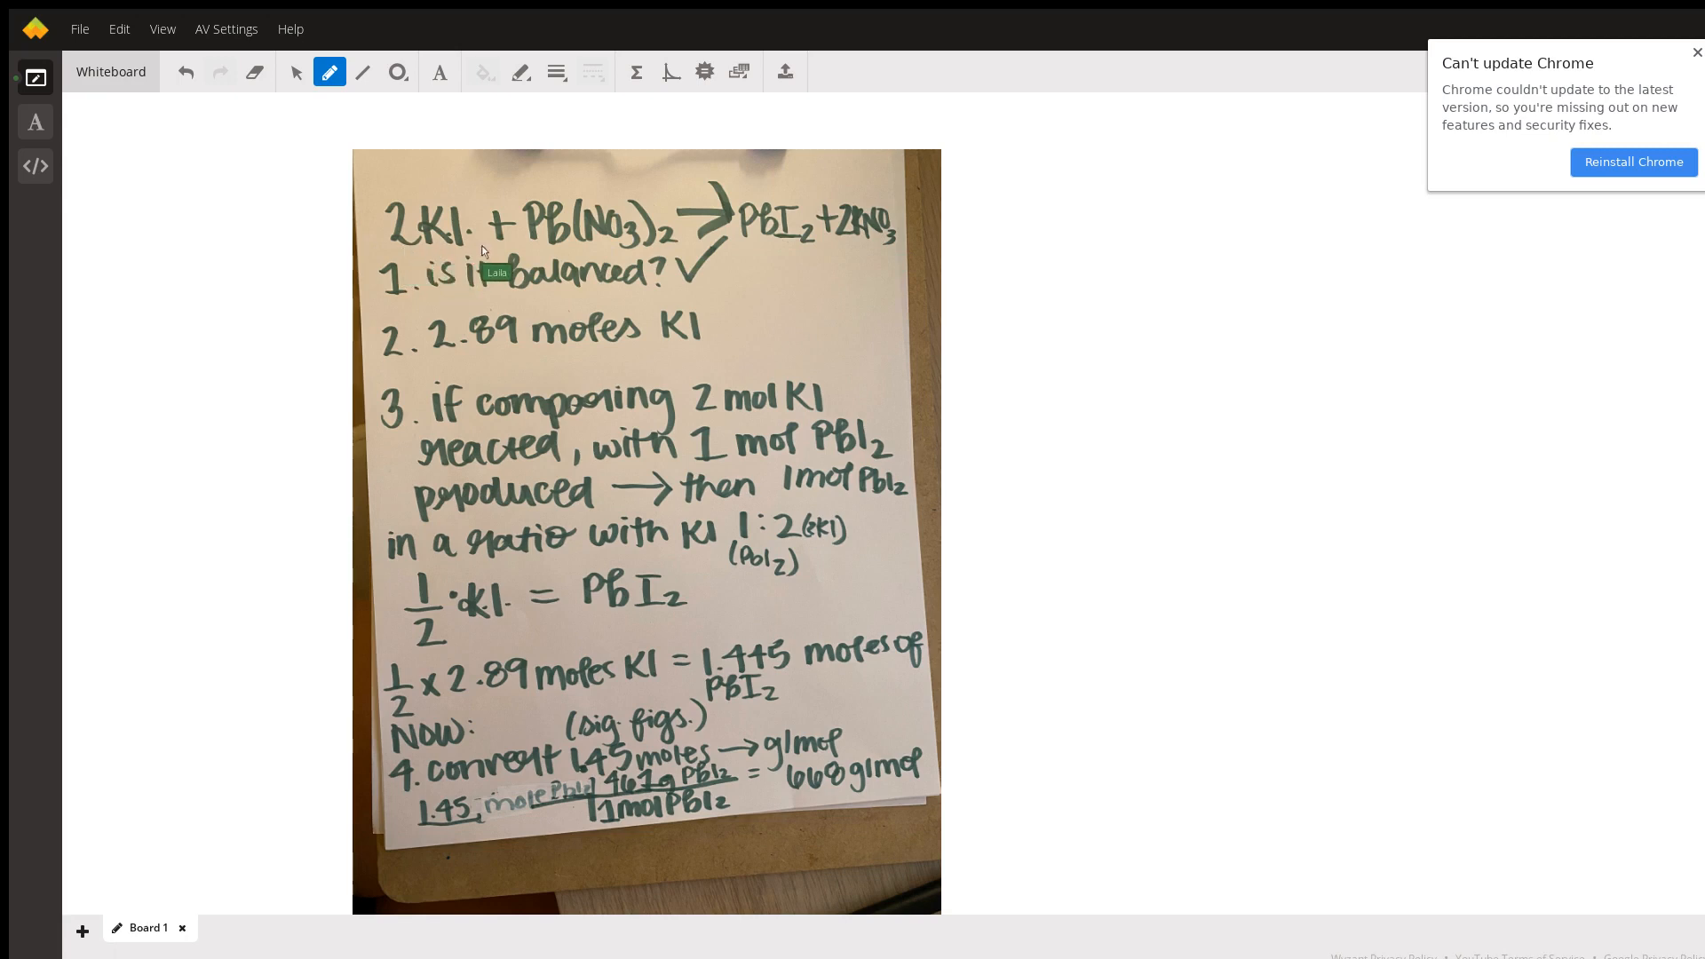
mouse_move(533, 180)
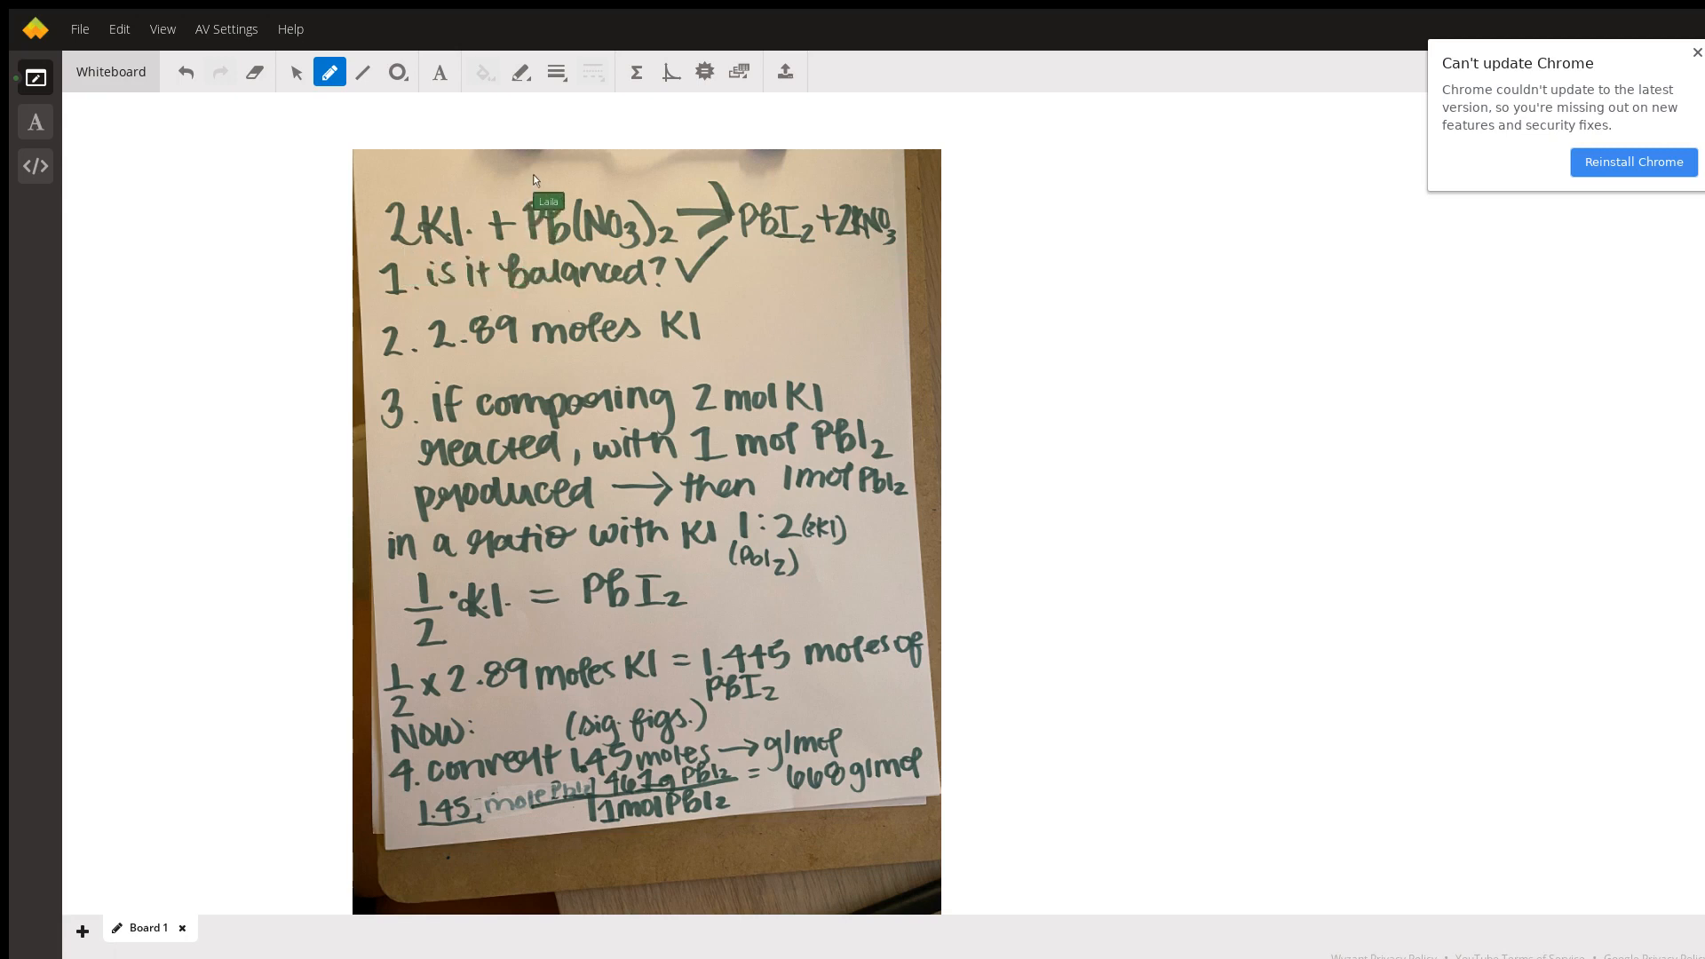
mouse_move(587, 228)
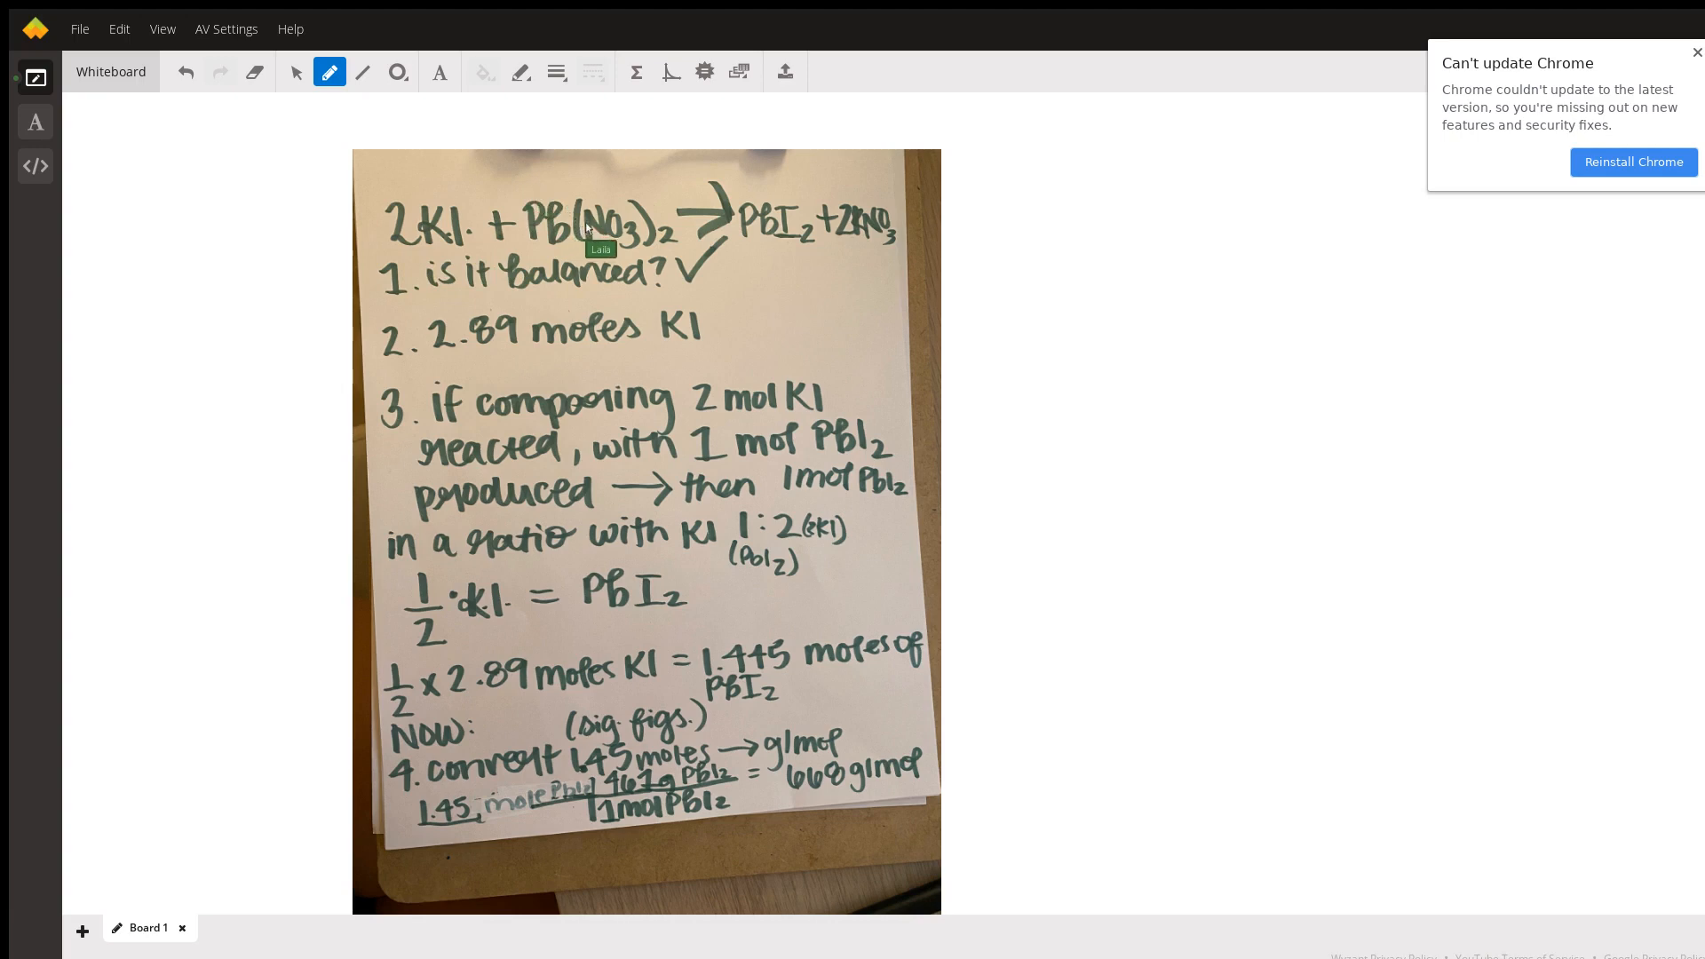
mouse_move(615, 207)
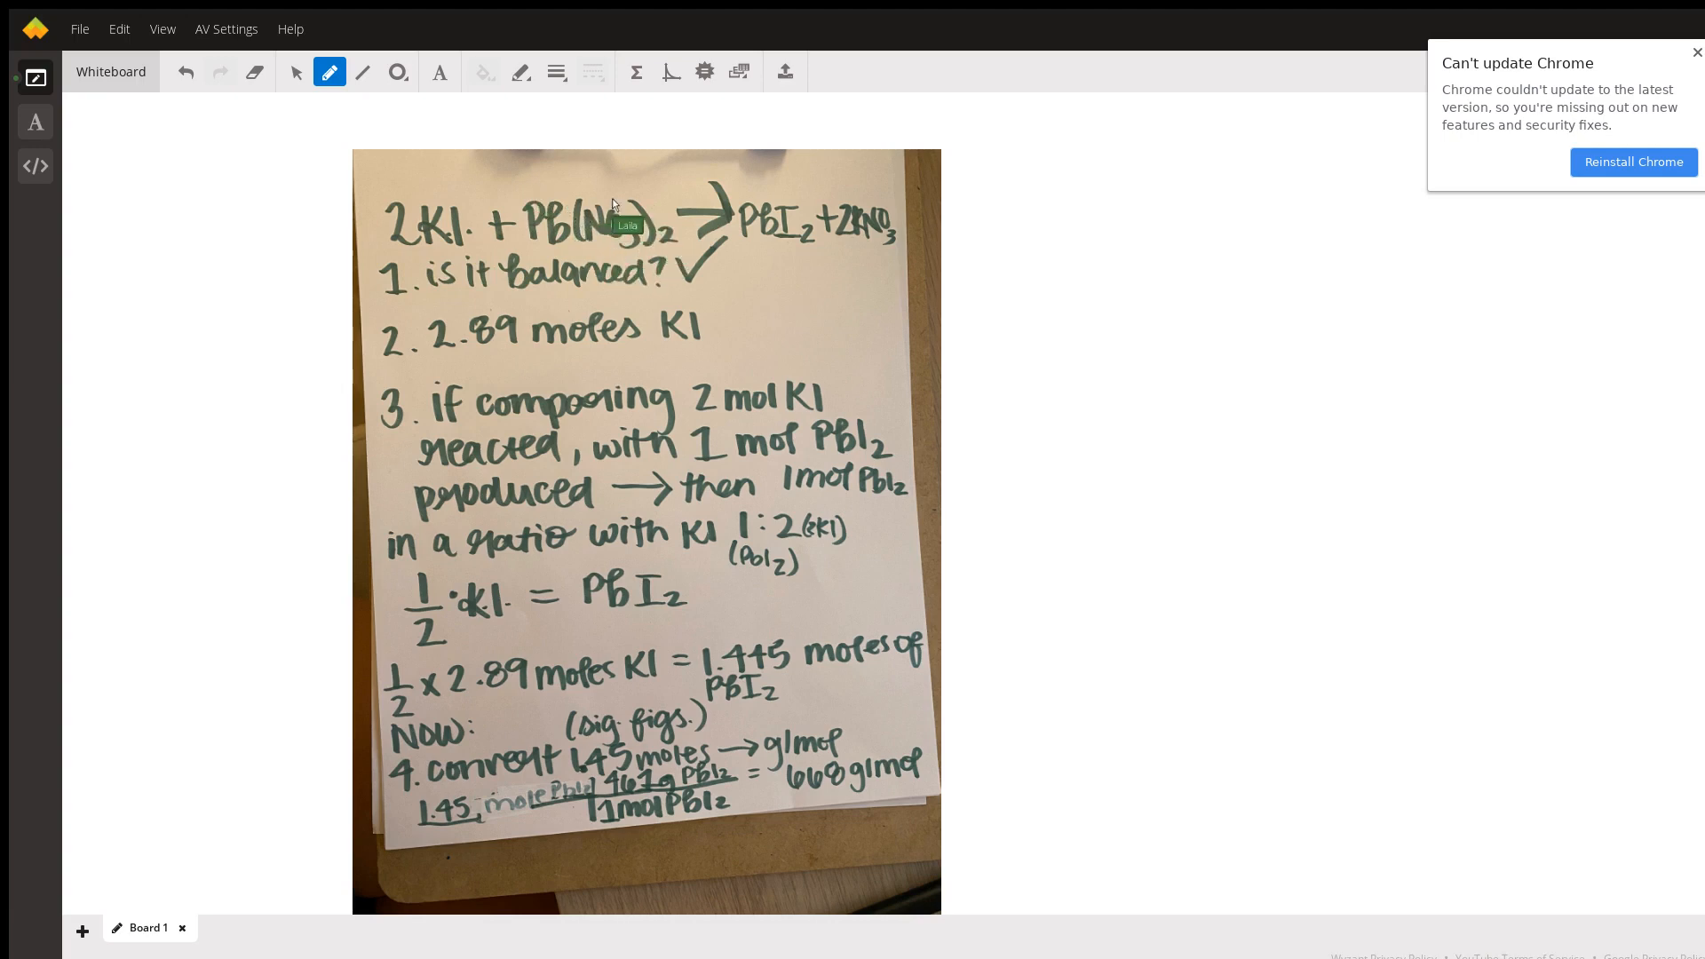
mouse_move(601, 241)
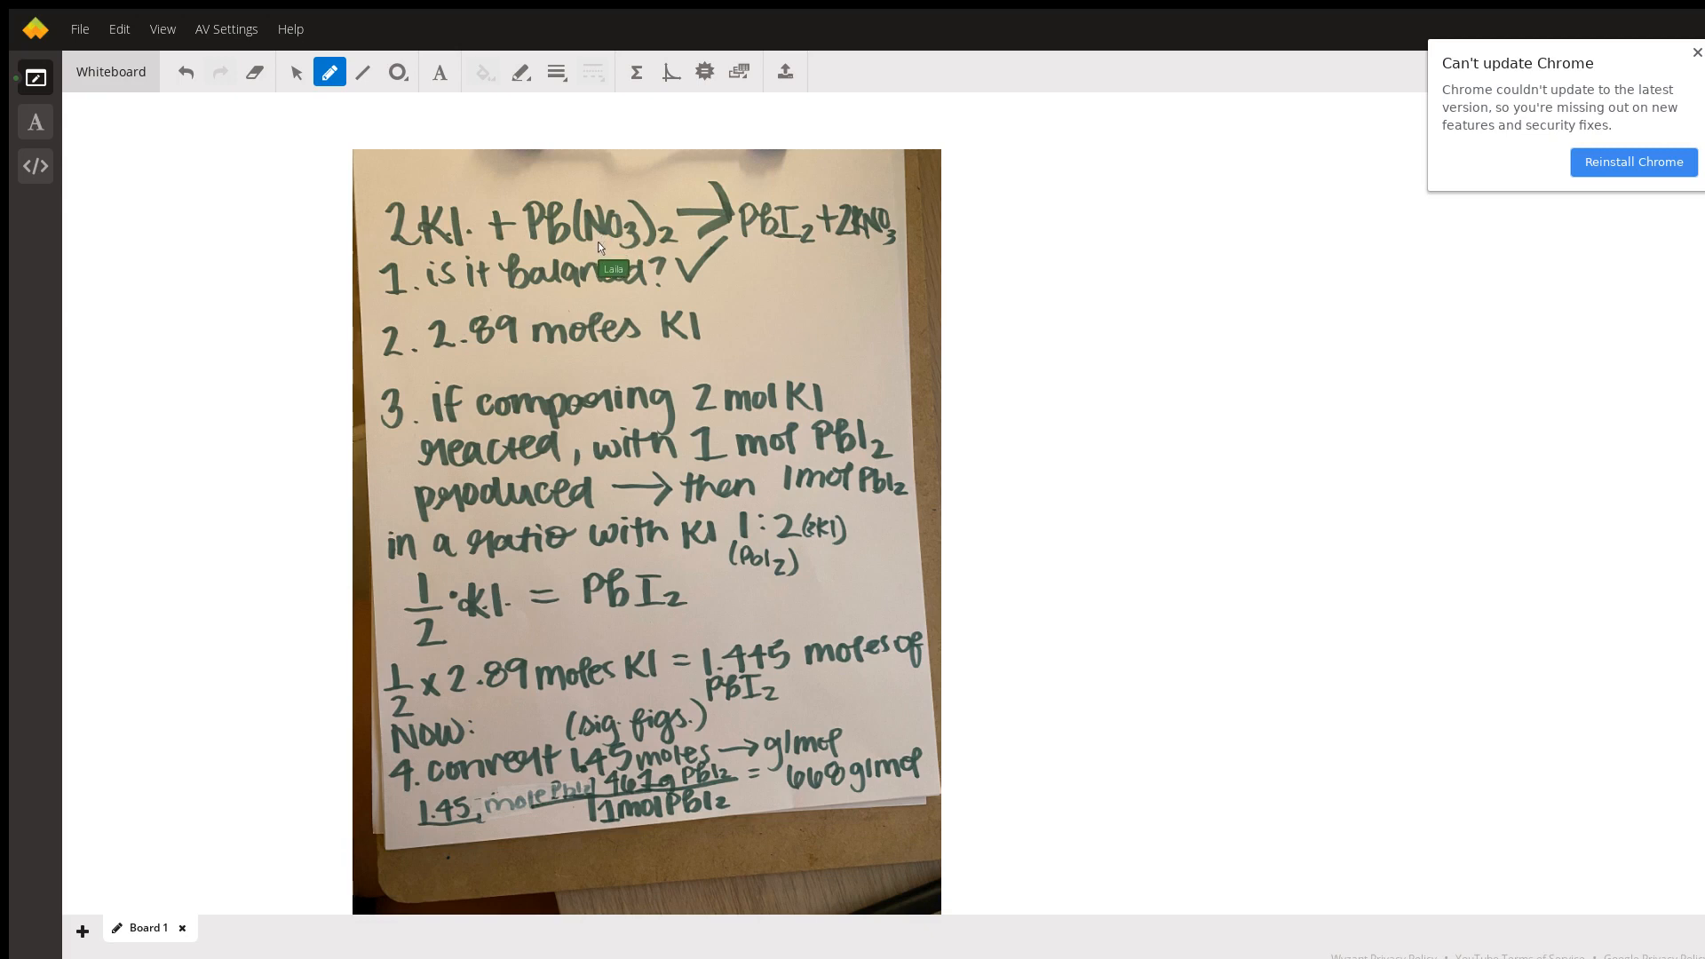
mouse_move(625, 246)
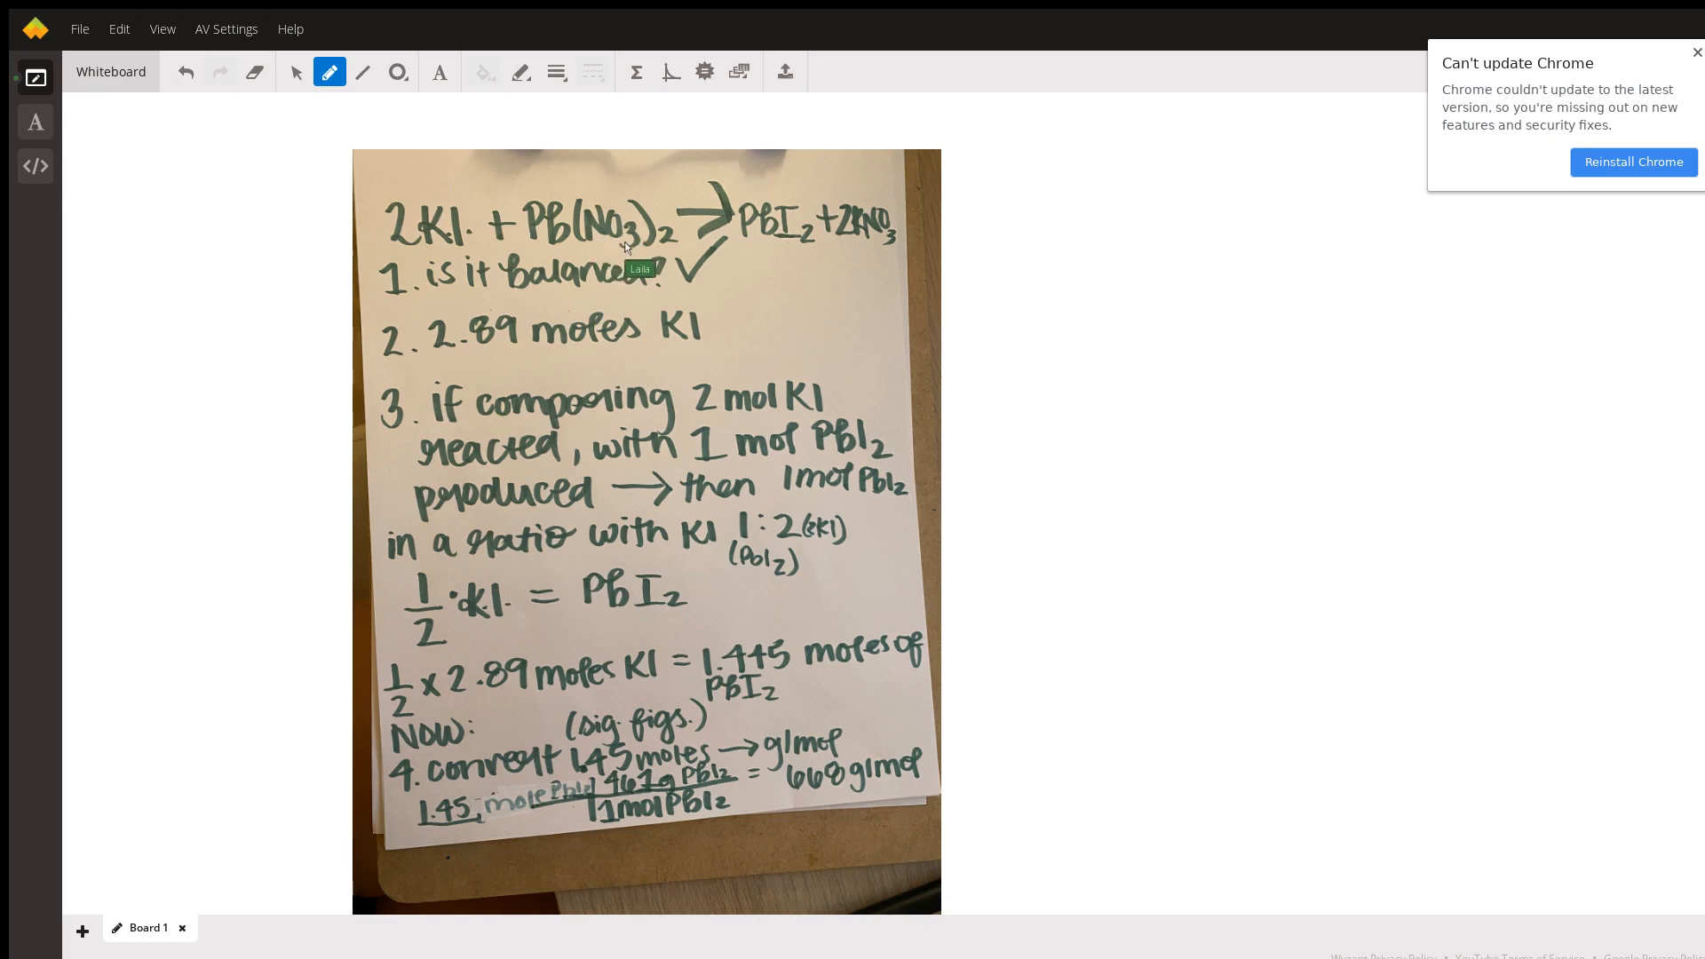
mouse_move(614, 223)
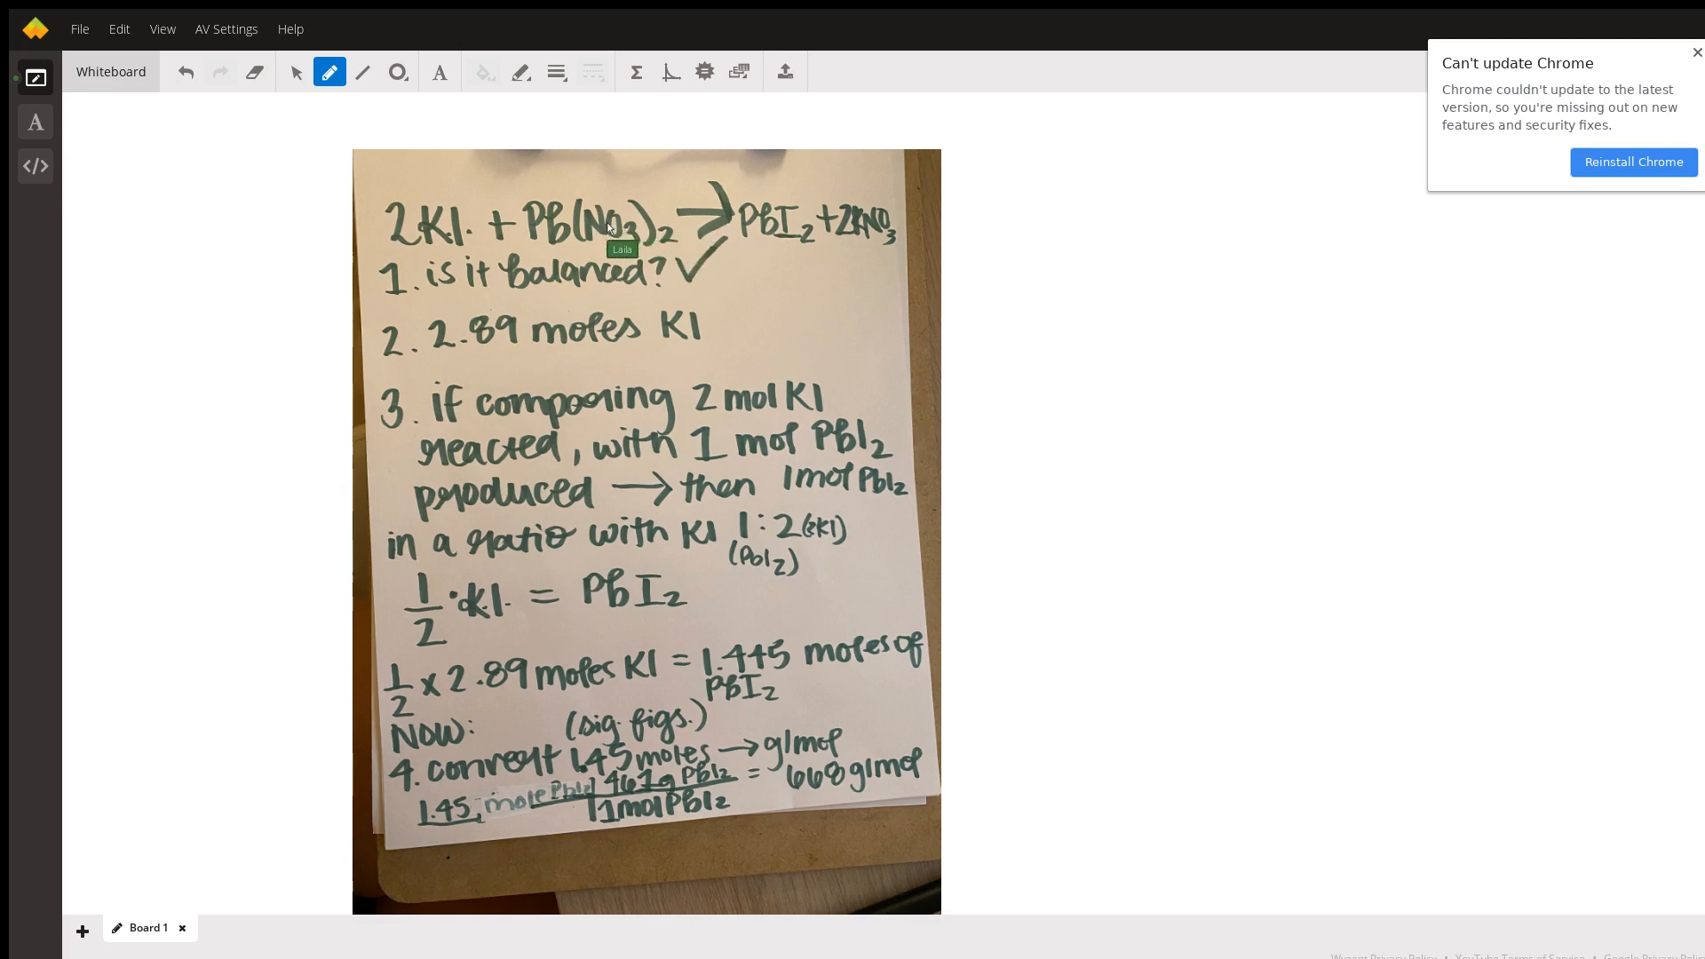
mouse_move(615, 191)
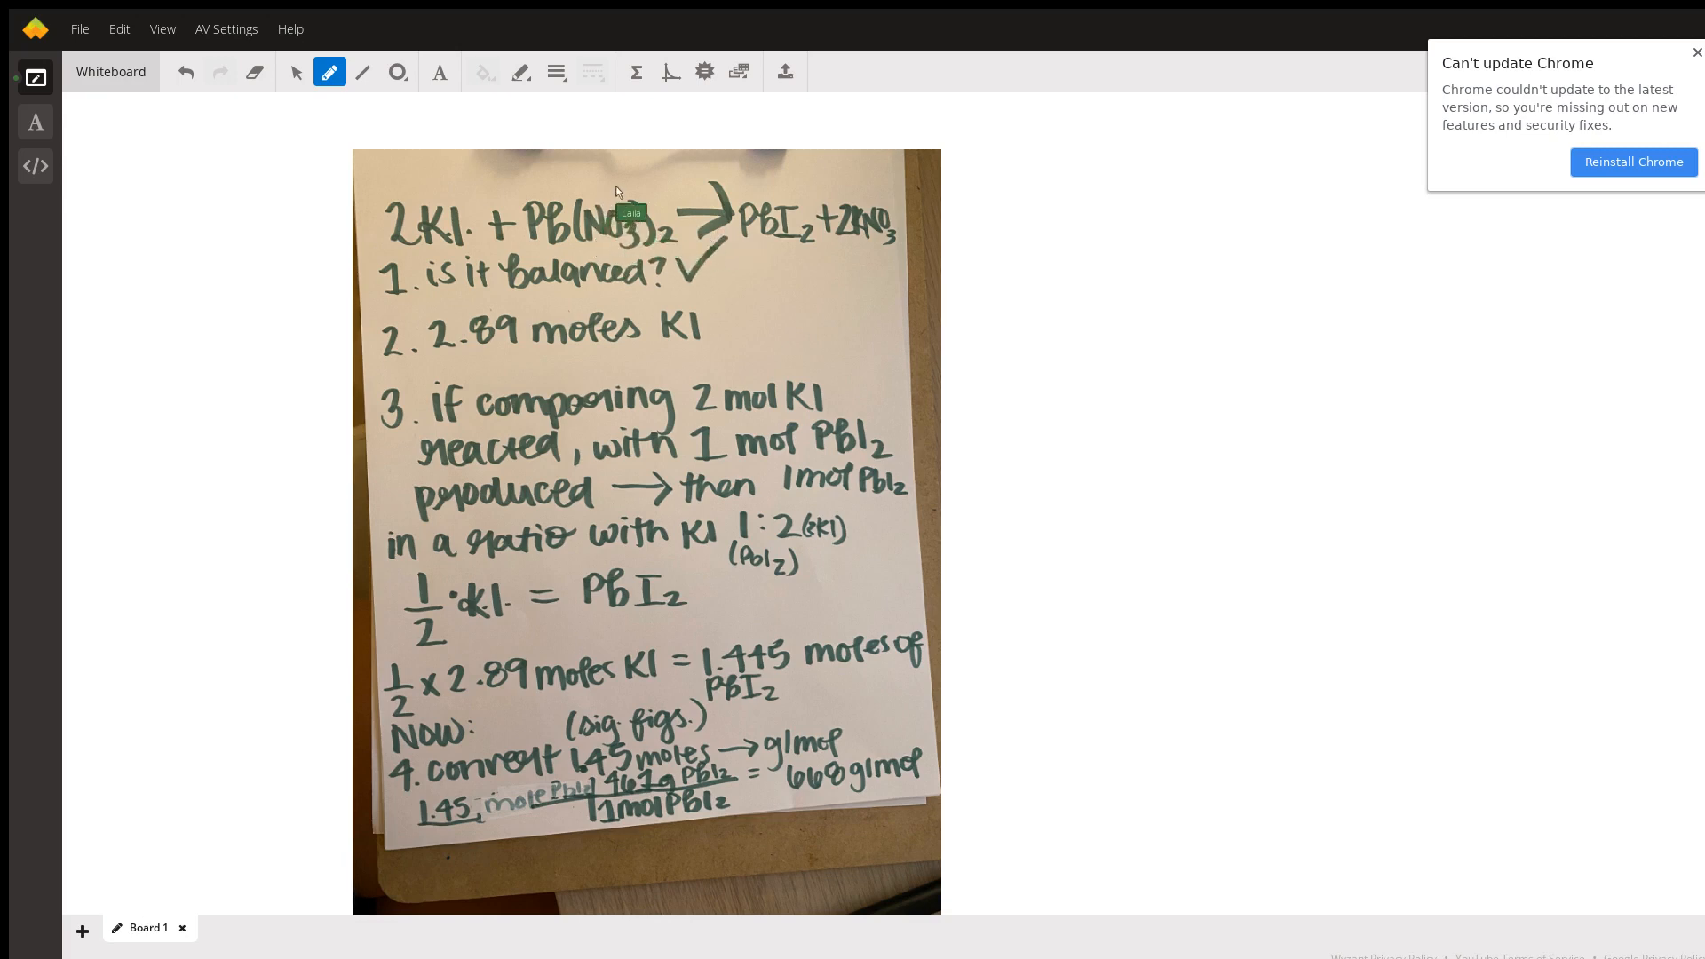
mouse_move(788, 185)
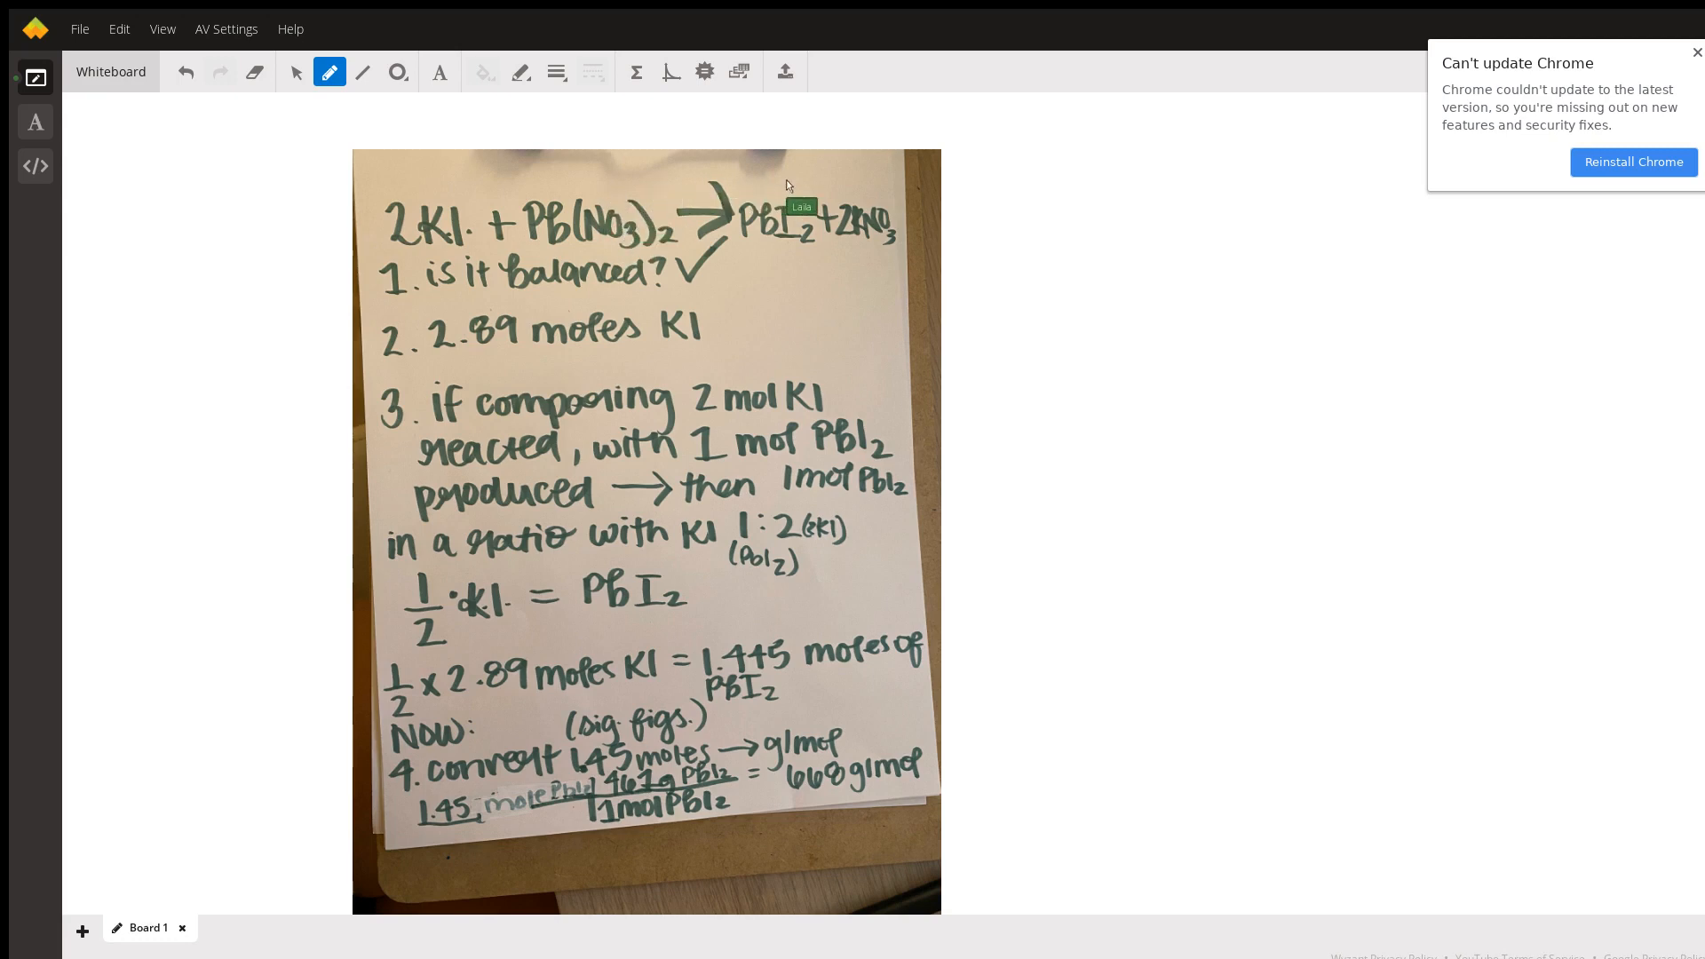
mouse_move(625, 218)
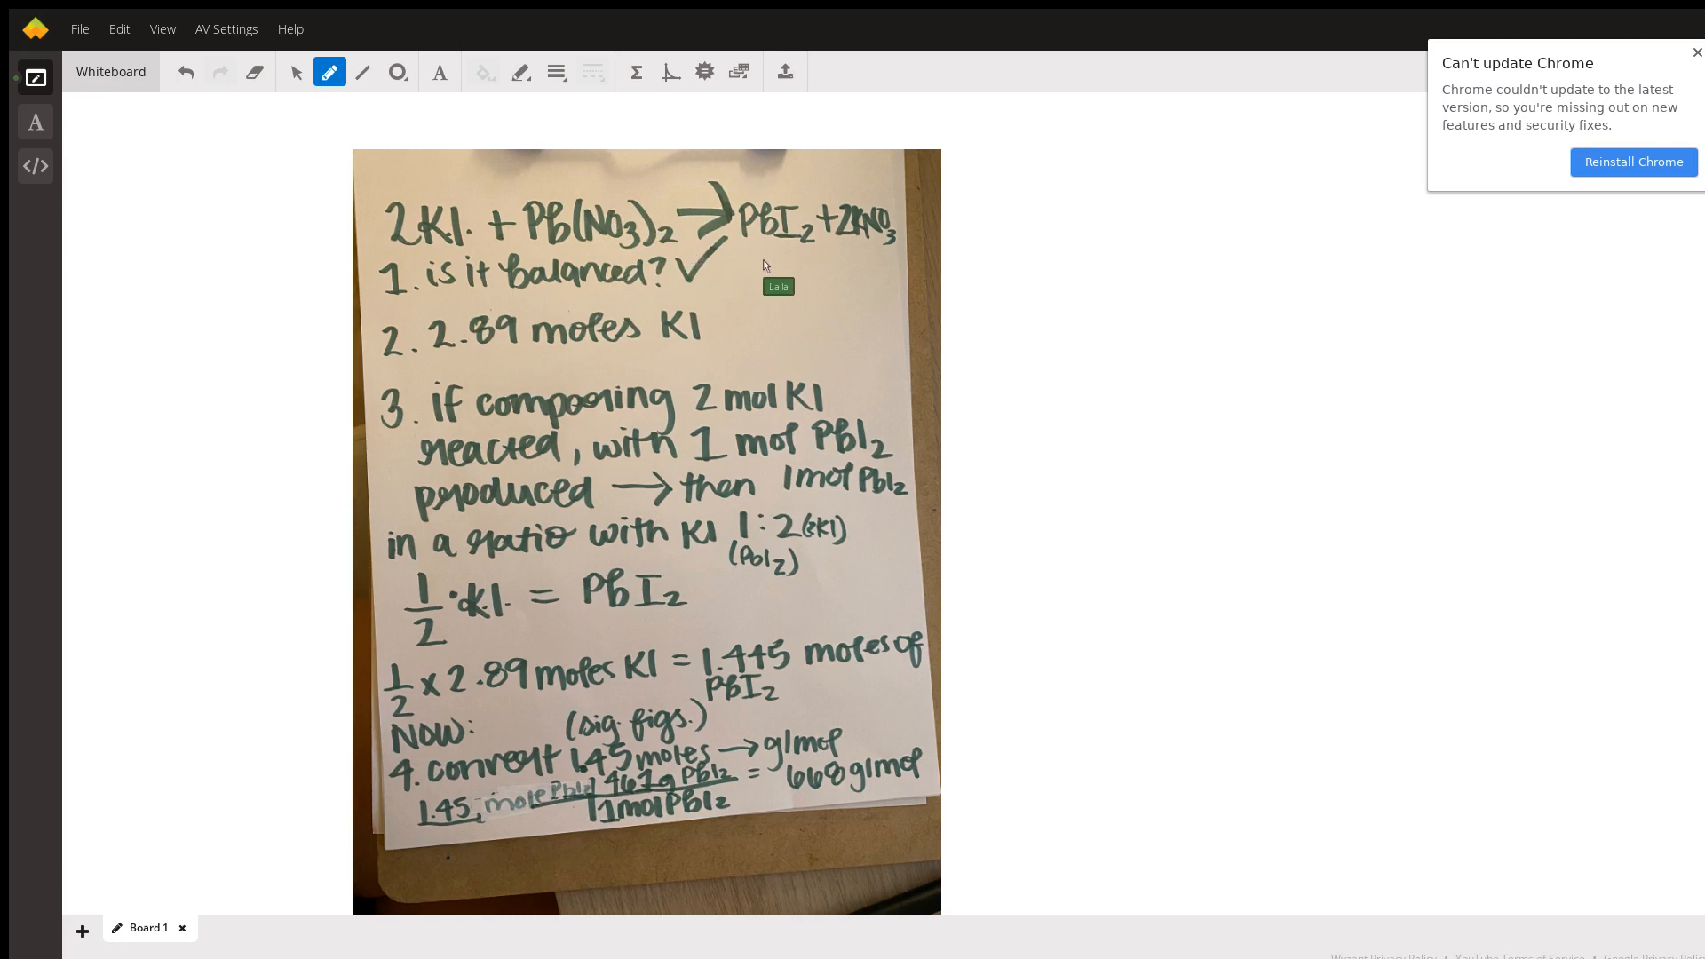
mouse_move(822, 259)
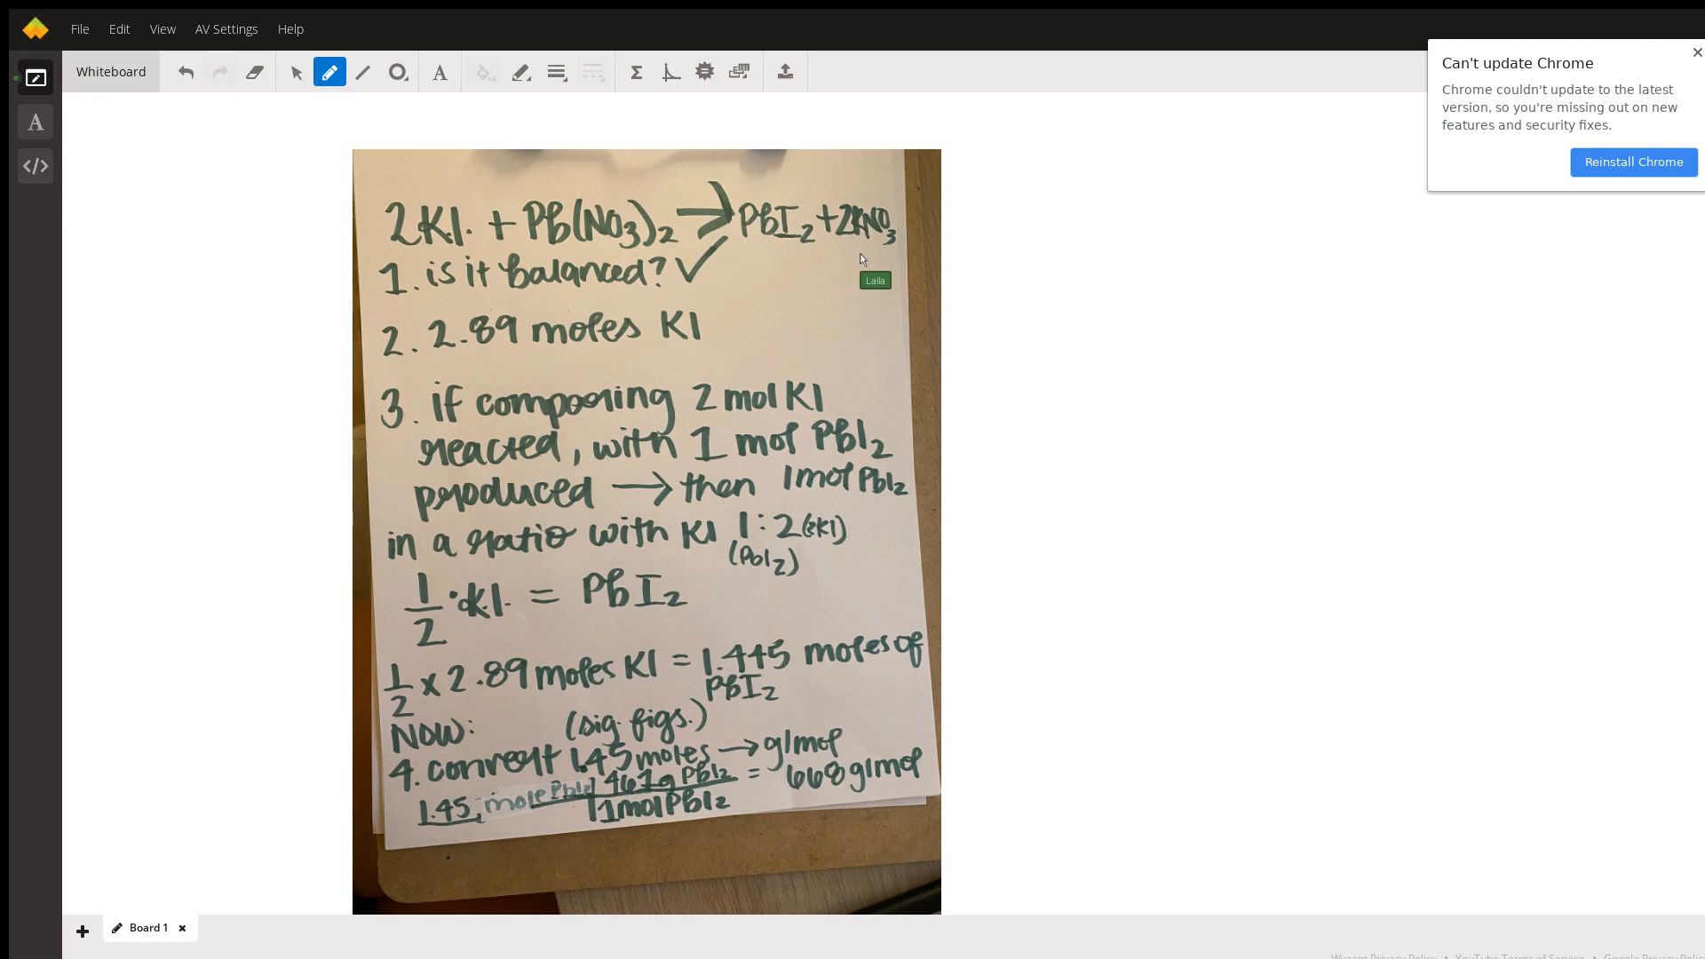
mouse_move(745, 300)
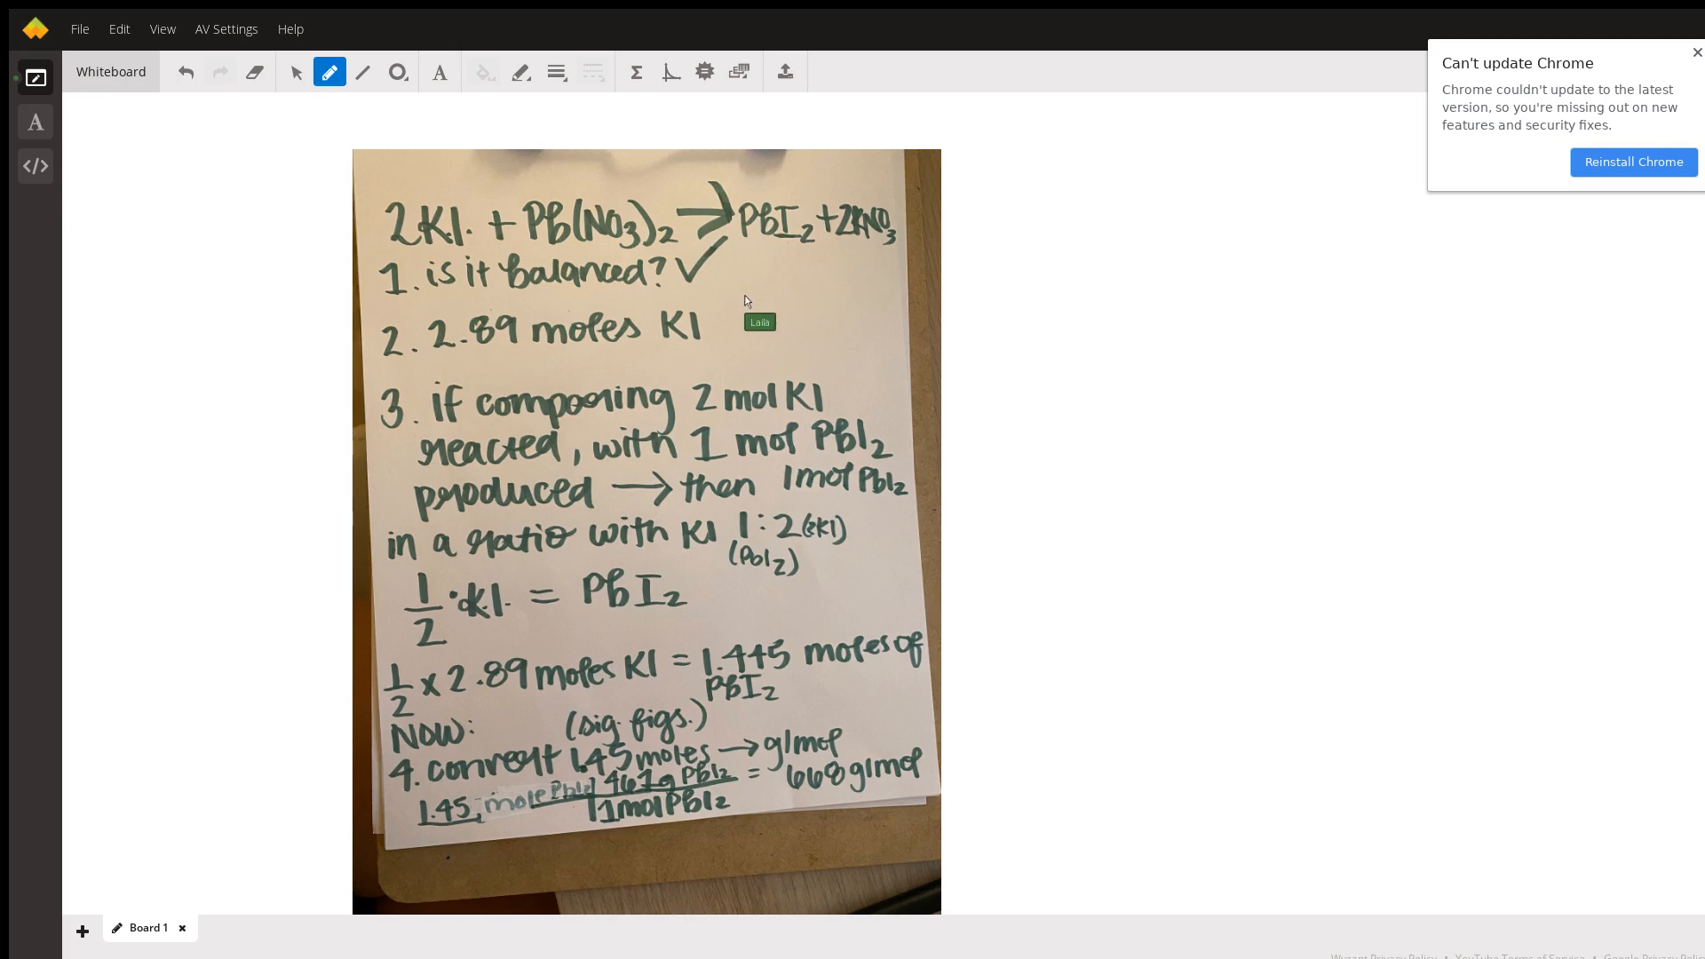
mouse_move(554, 282)
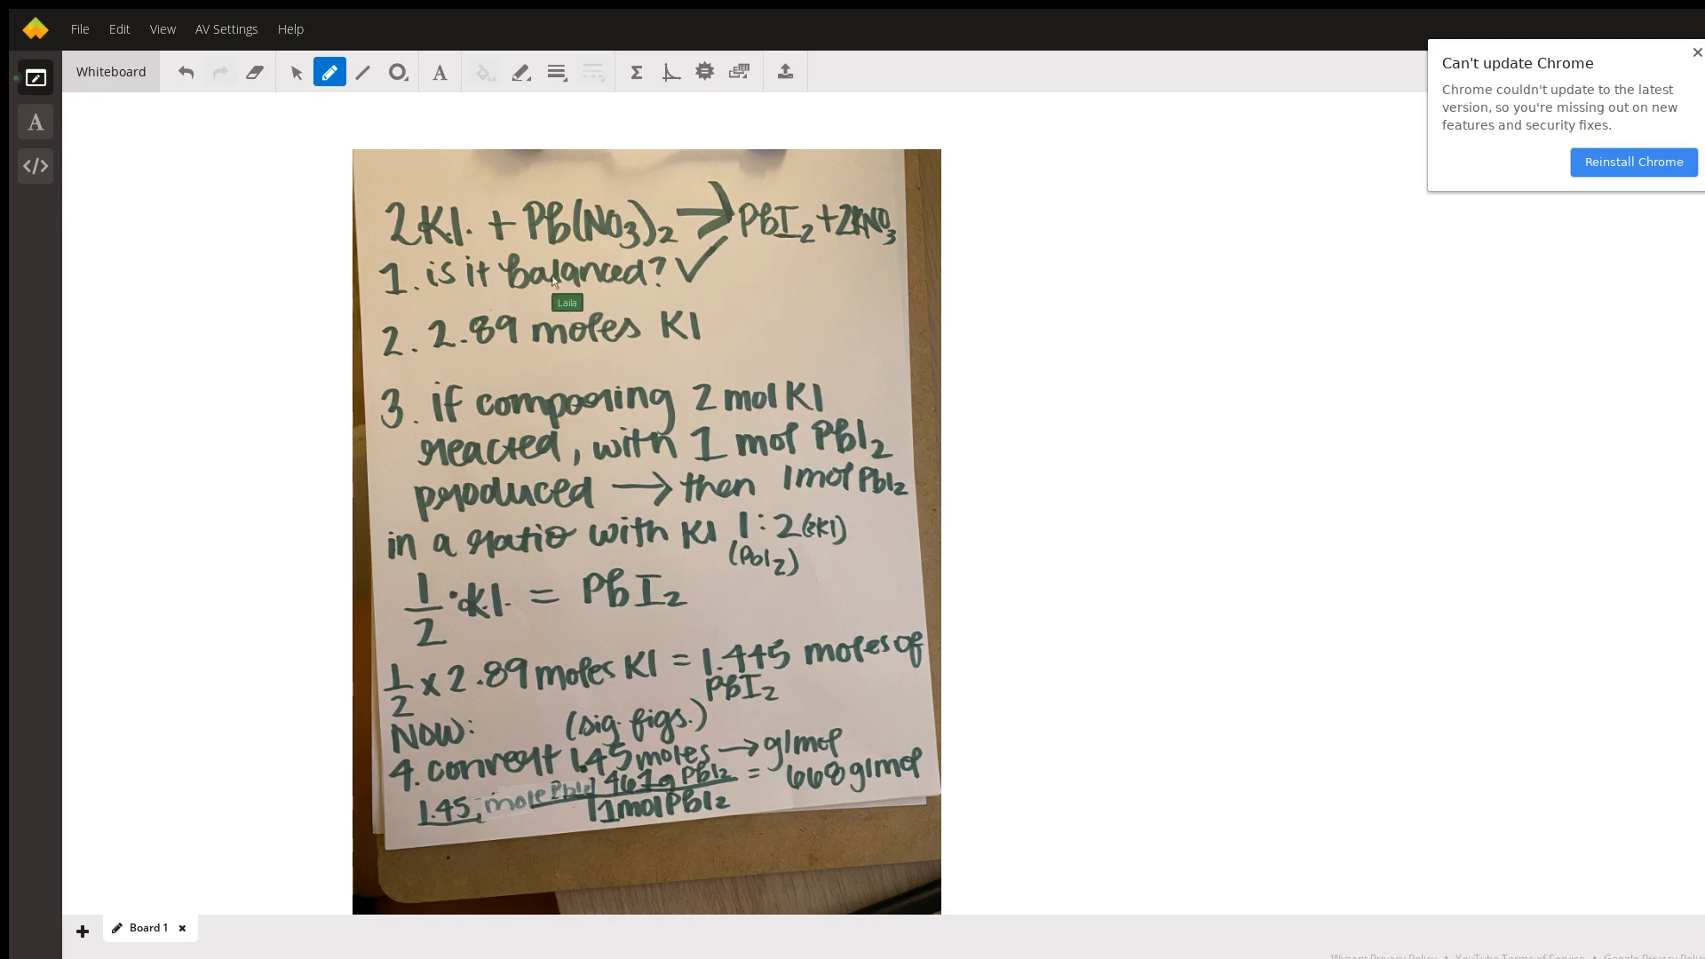
mouse_move(1013, 285)
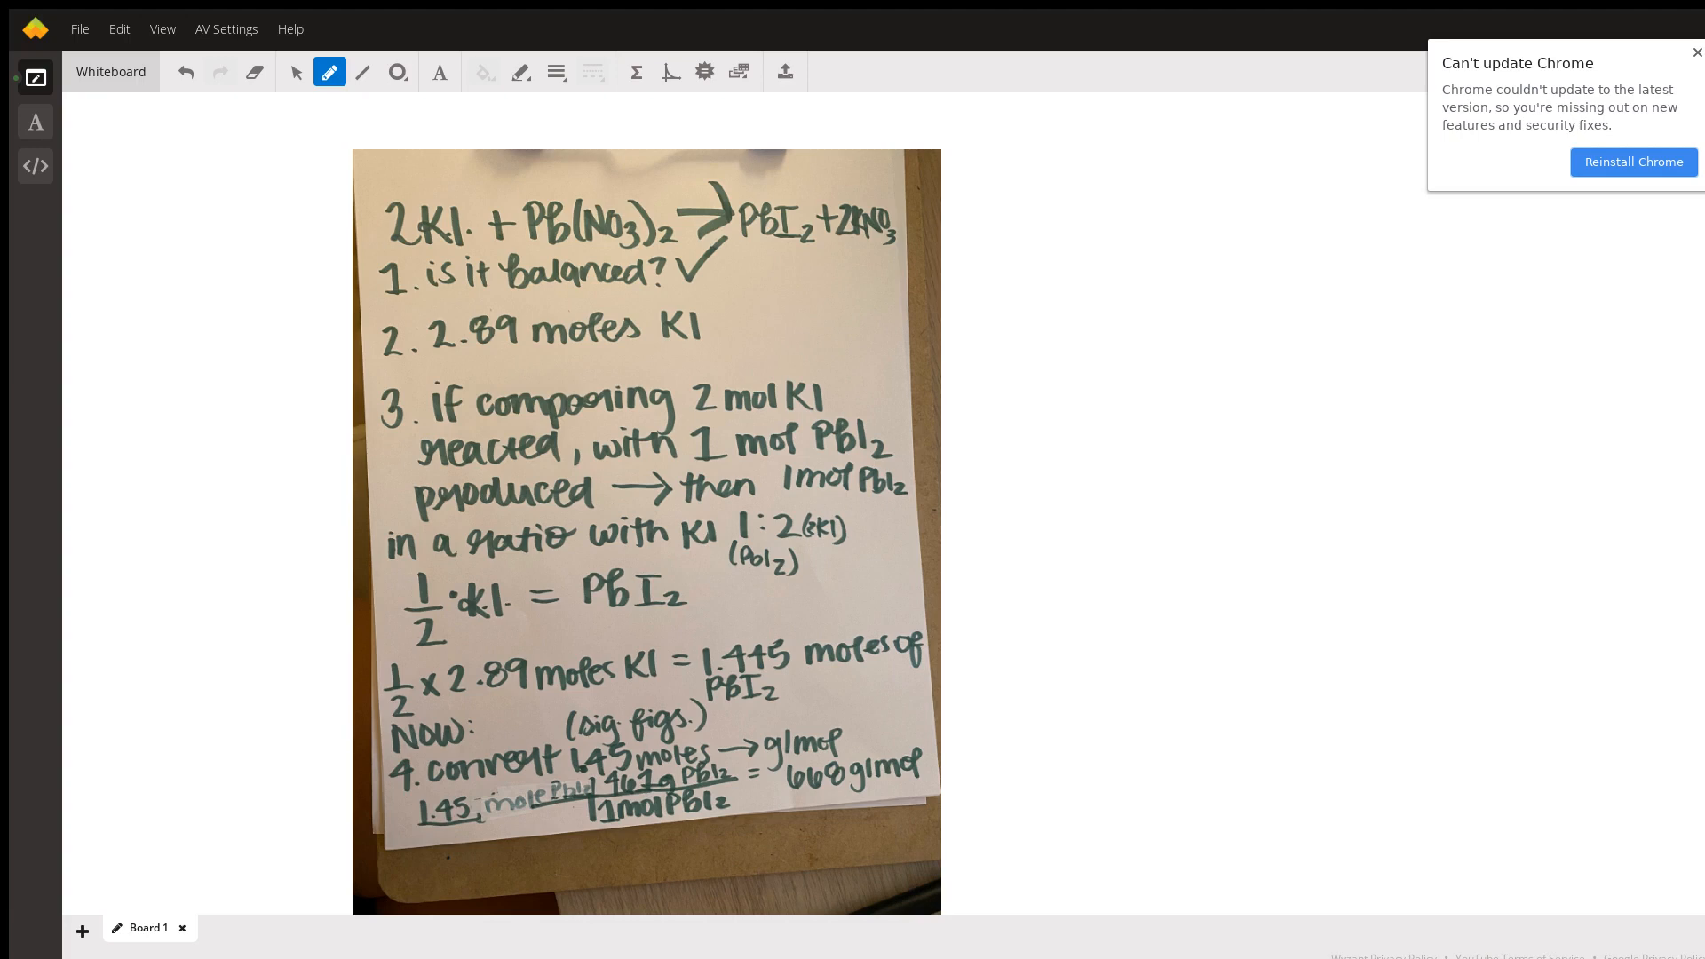
scroll("up", 3)
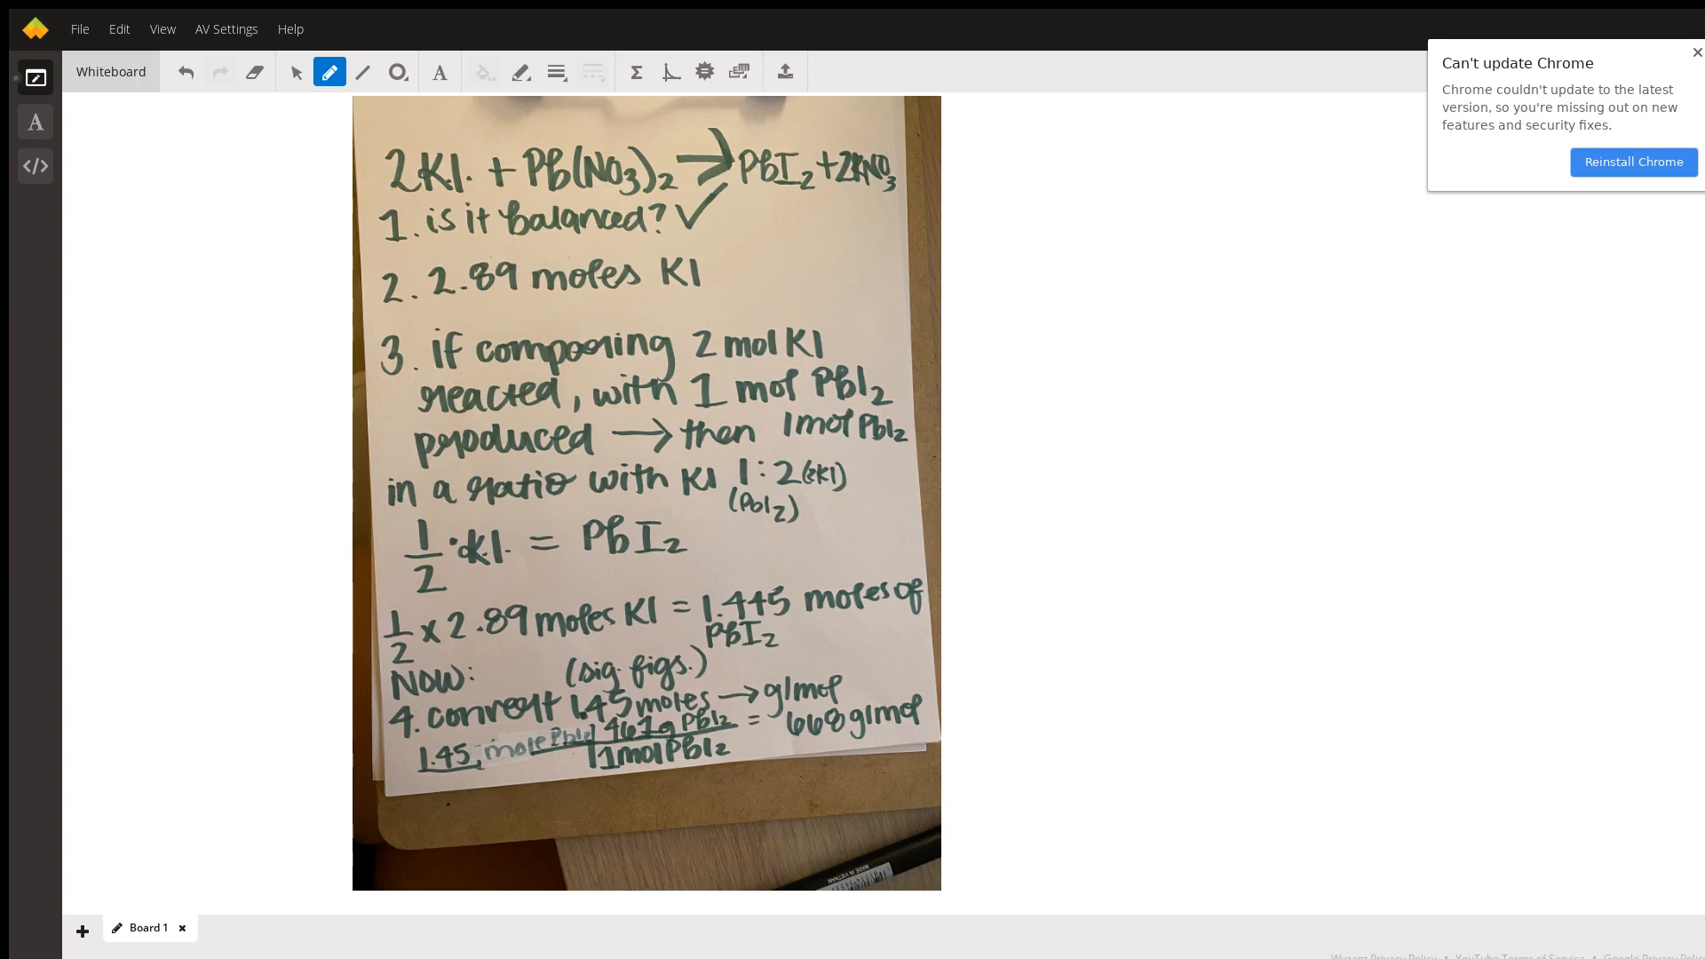
scroll("down", 3)
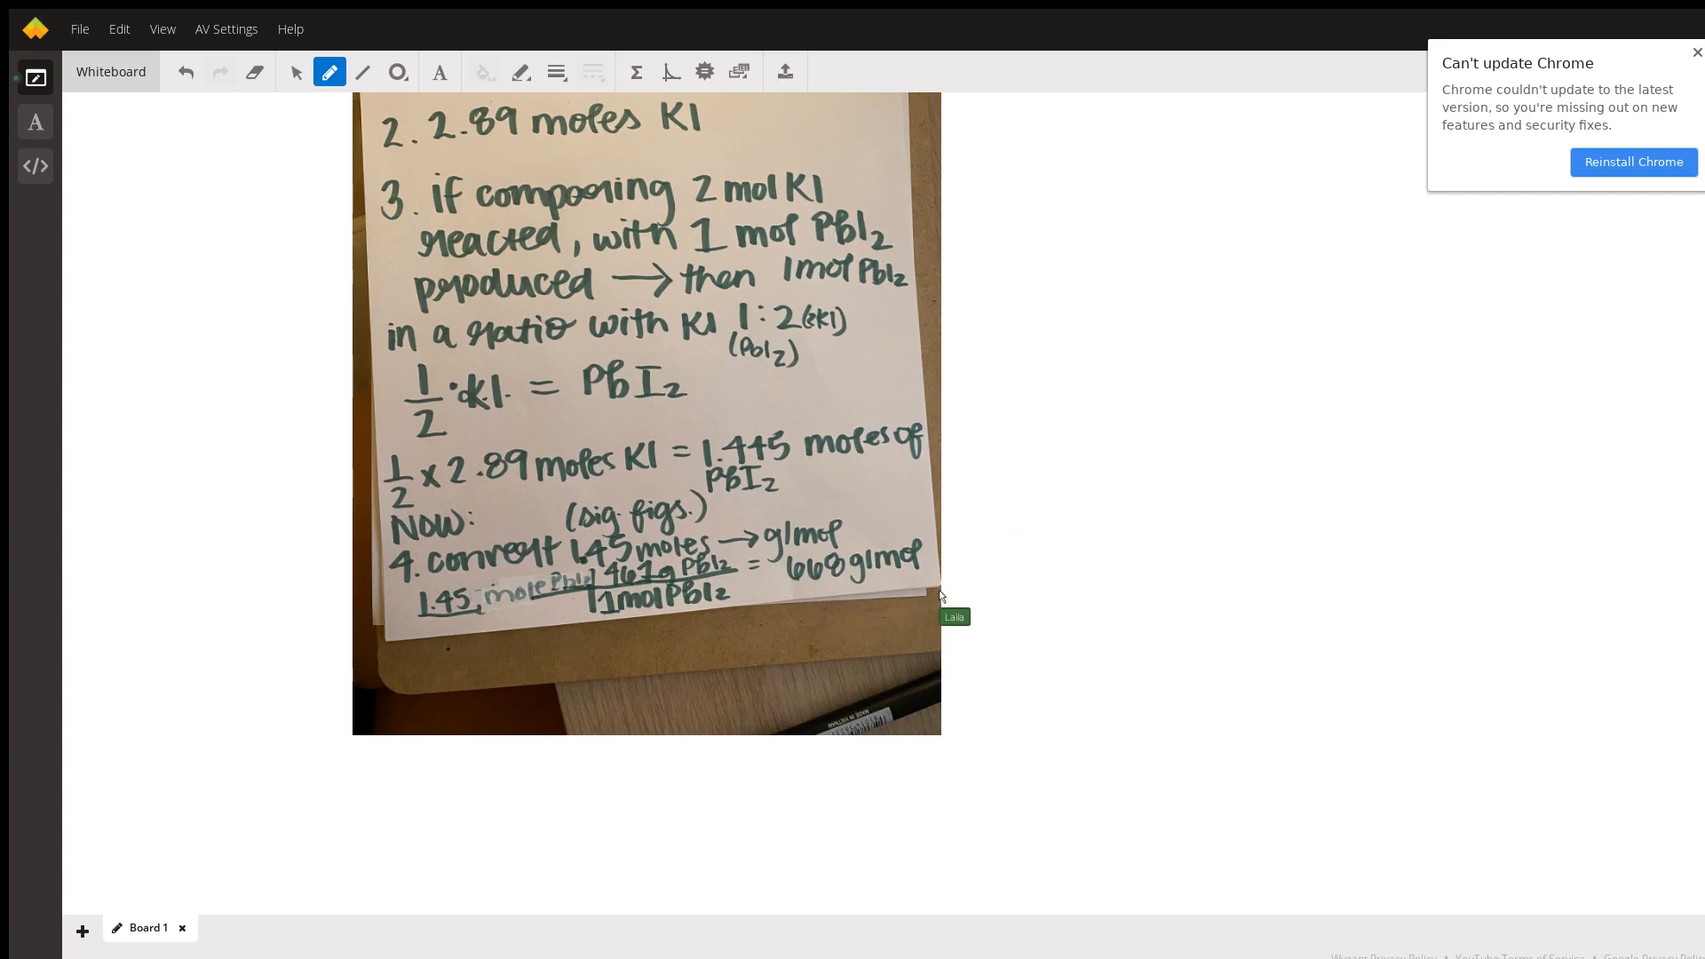
mouse_move(464, 600)
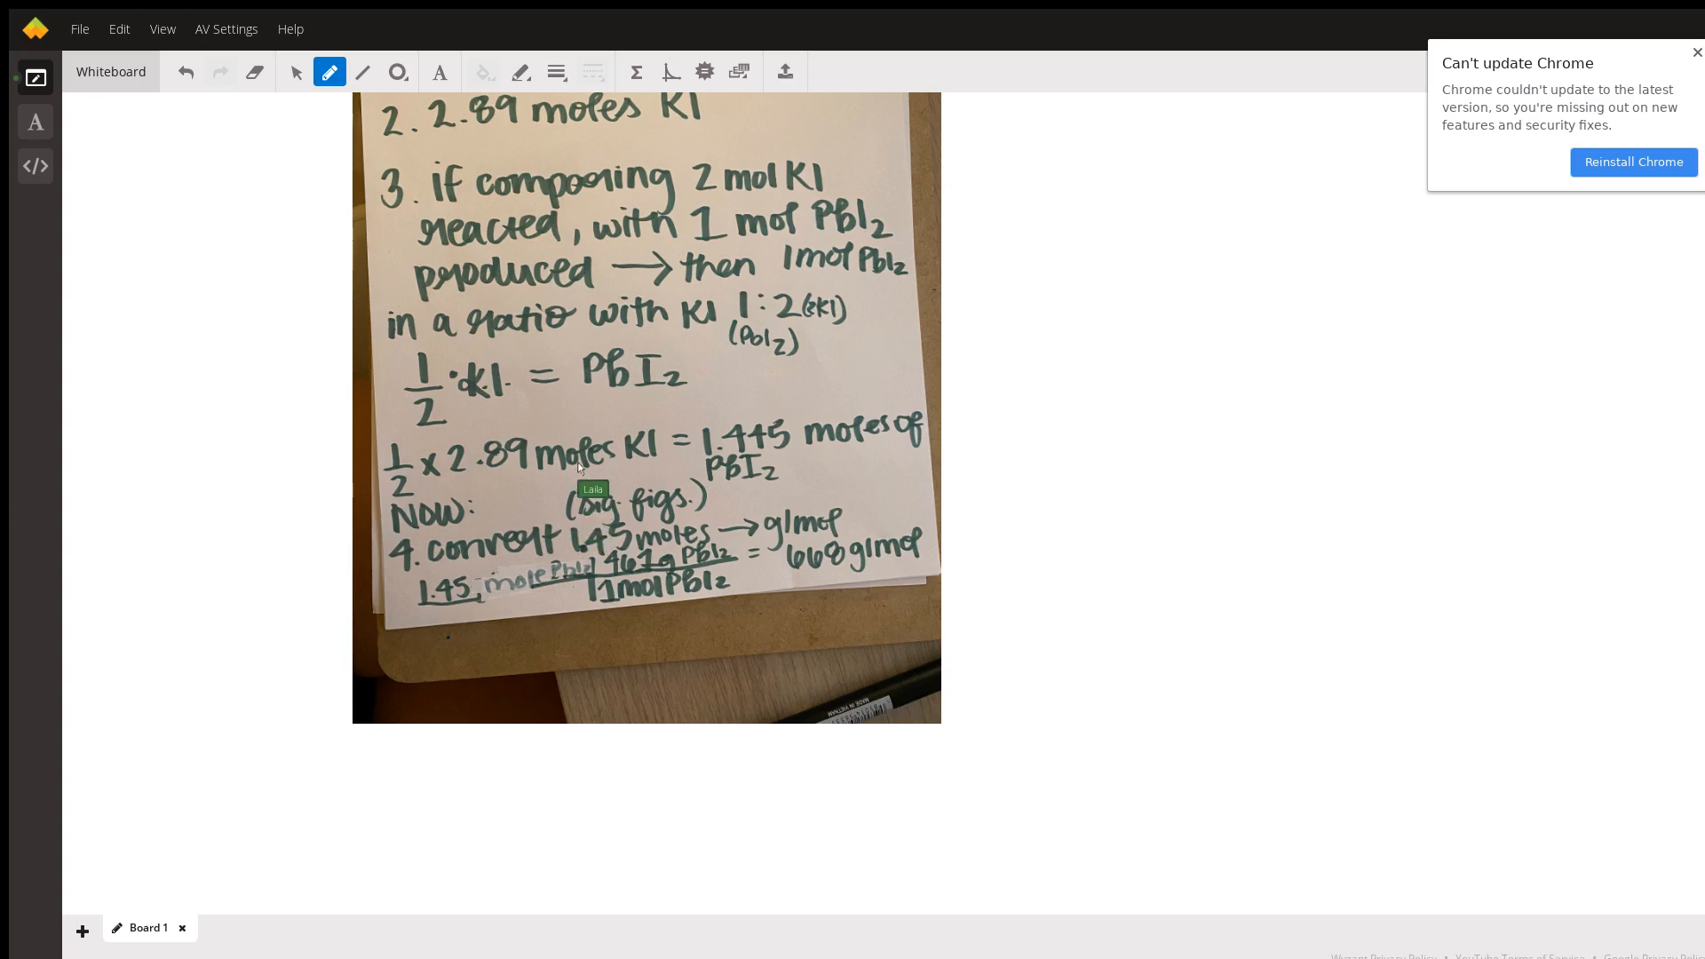
scroll("down", 3)
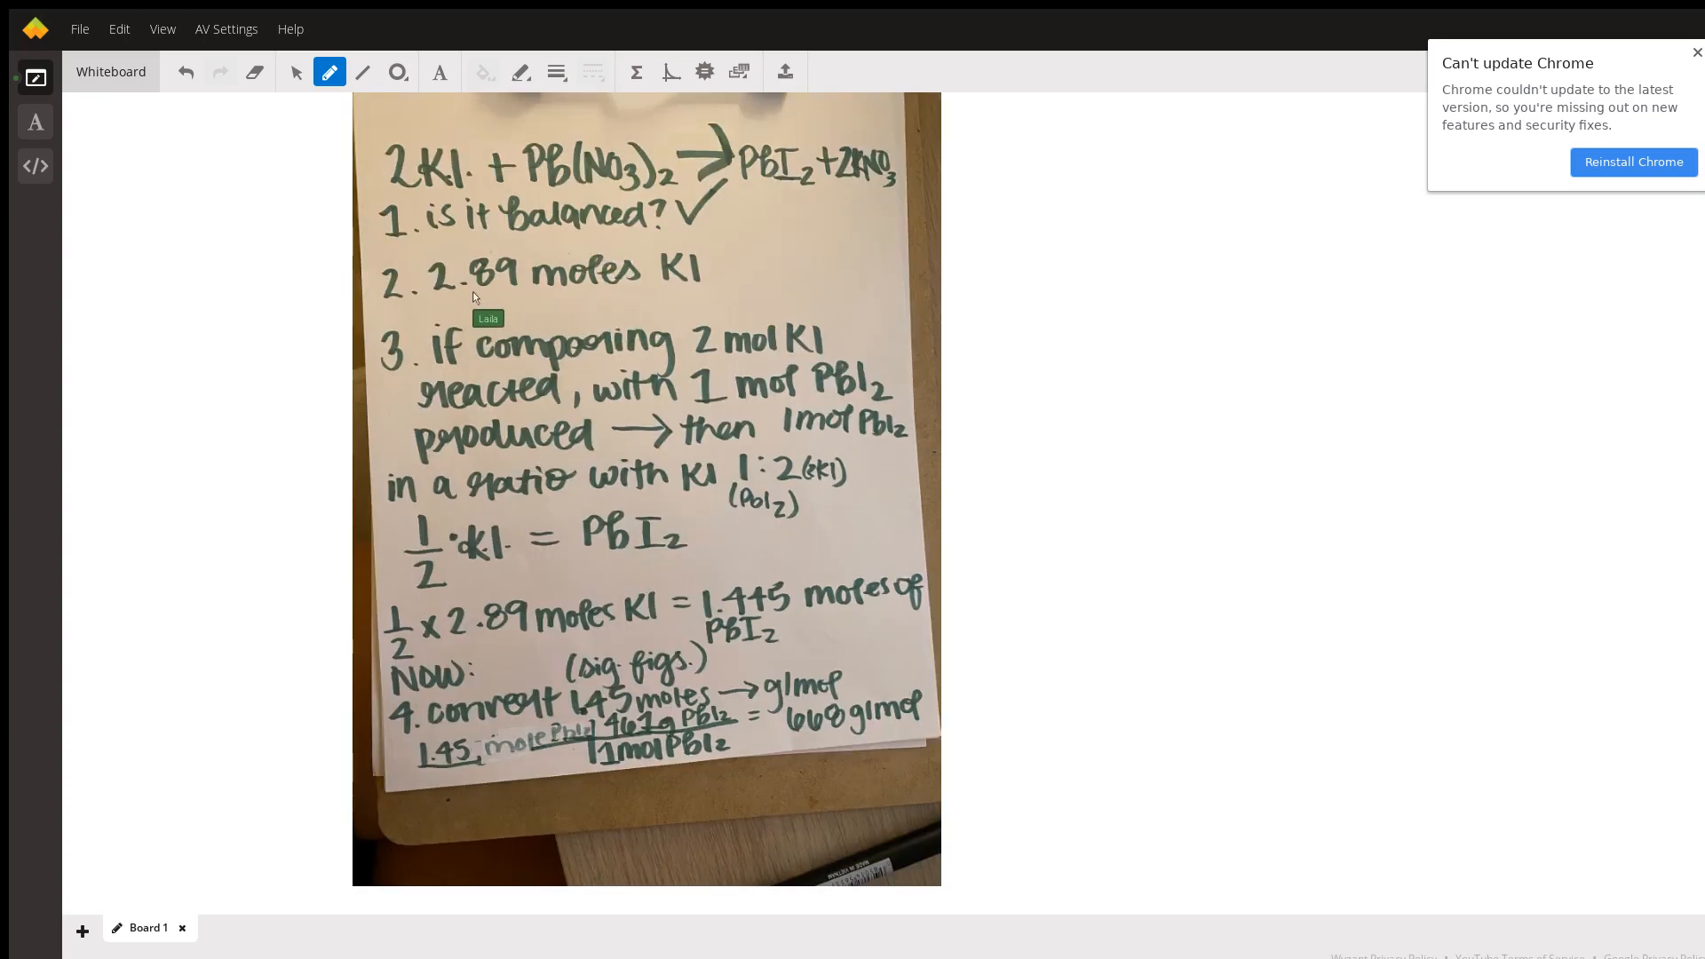
scroll("up", 3)
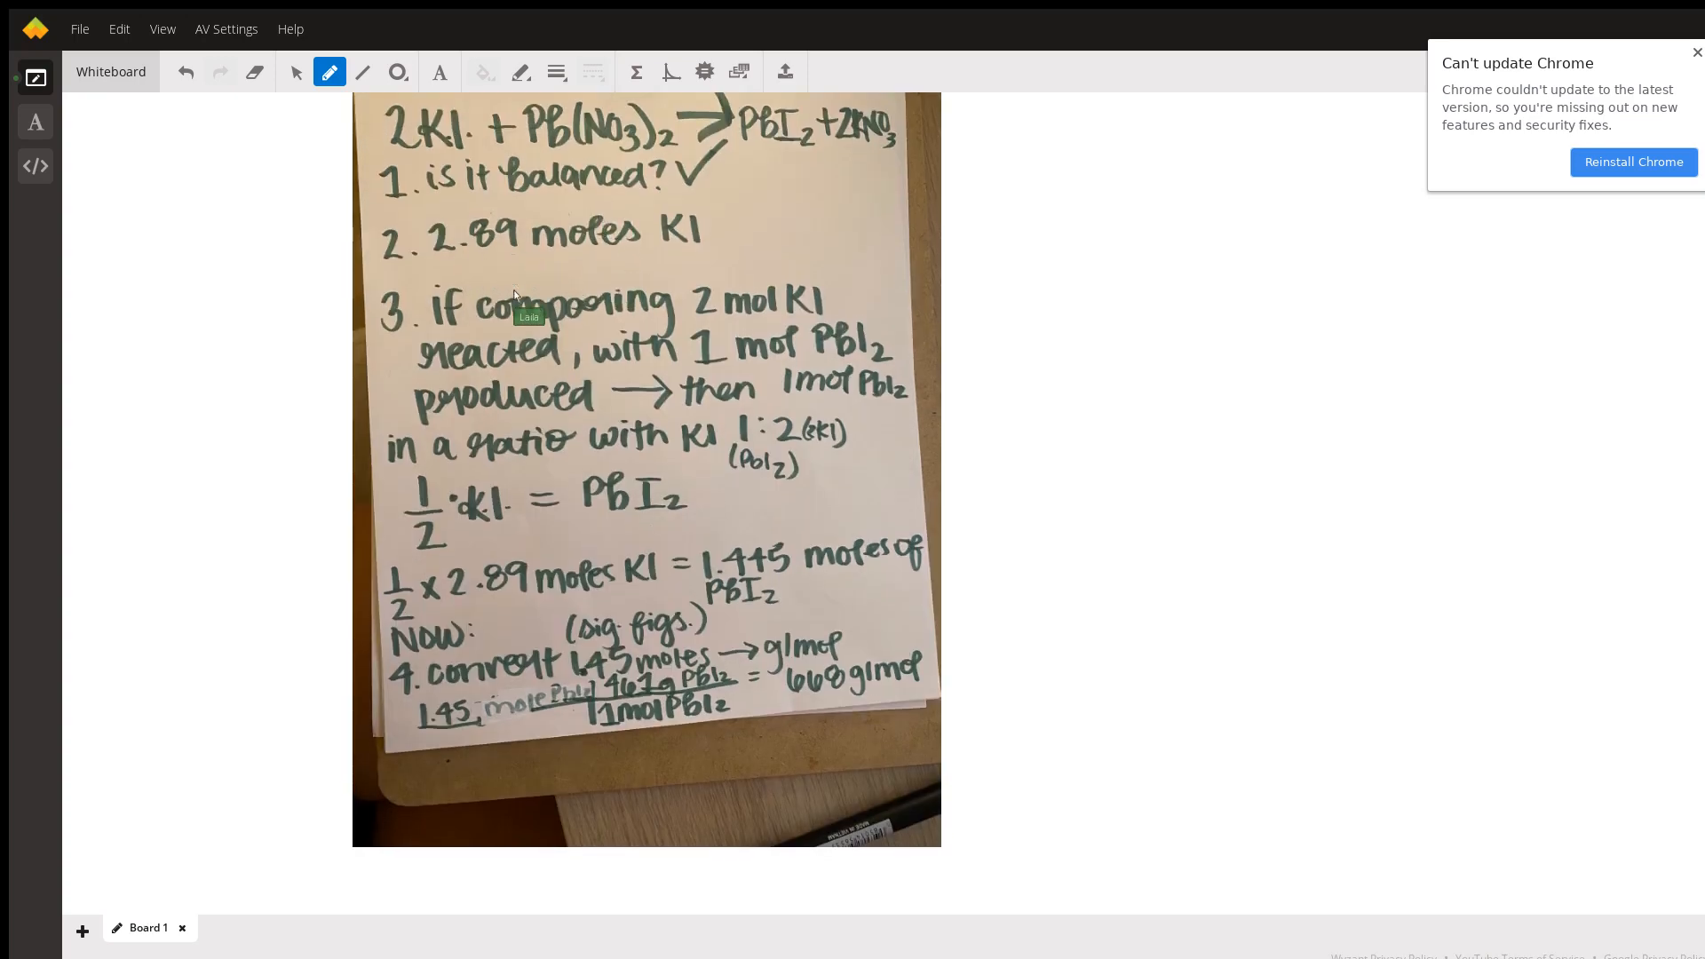
mouse_move(782, 696)
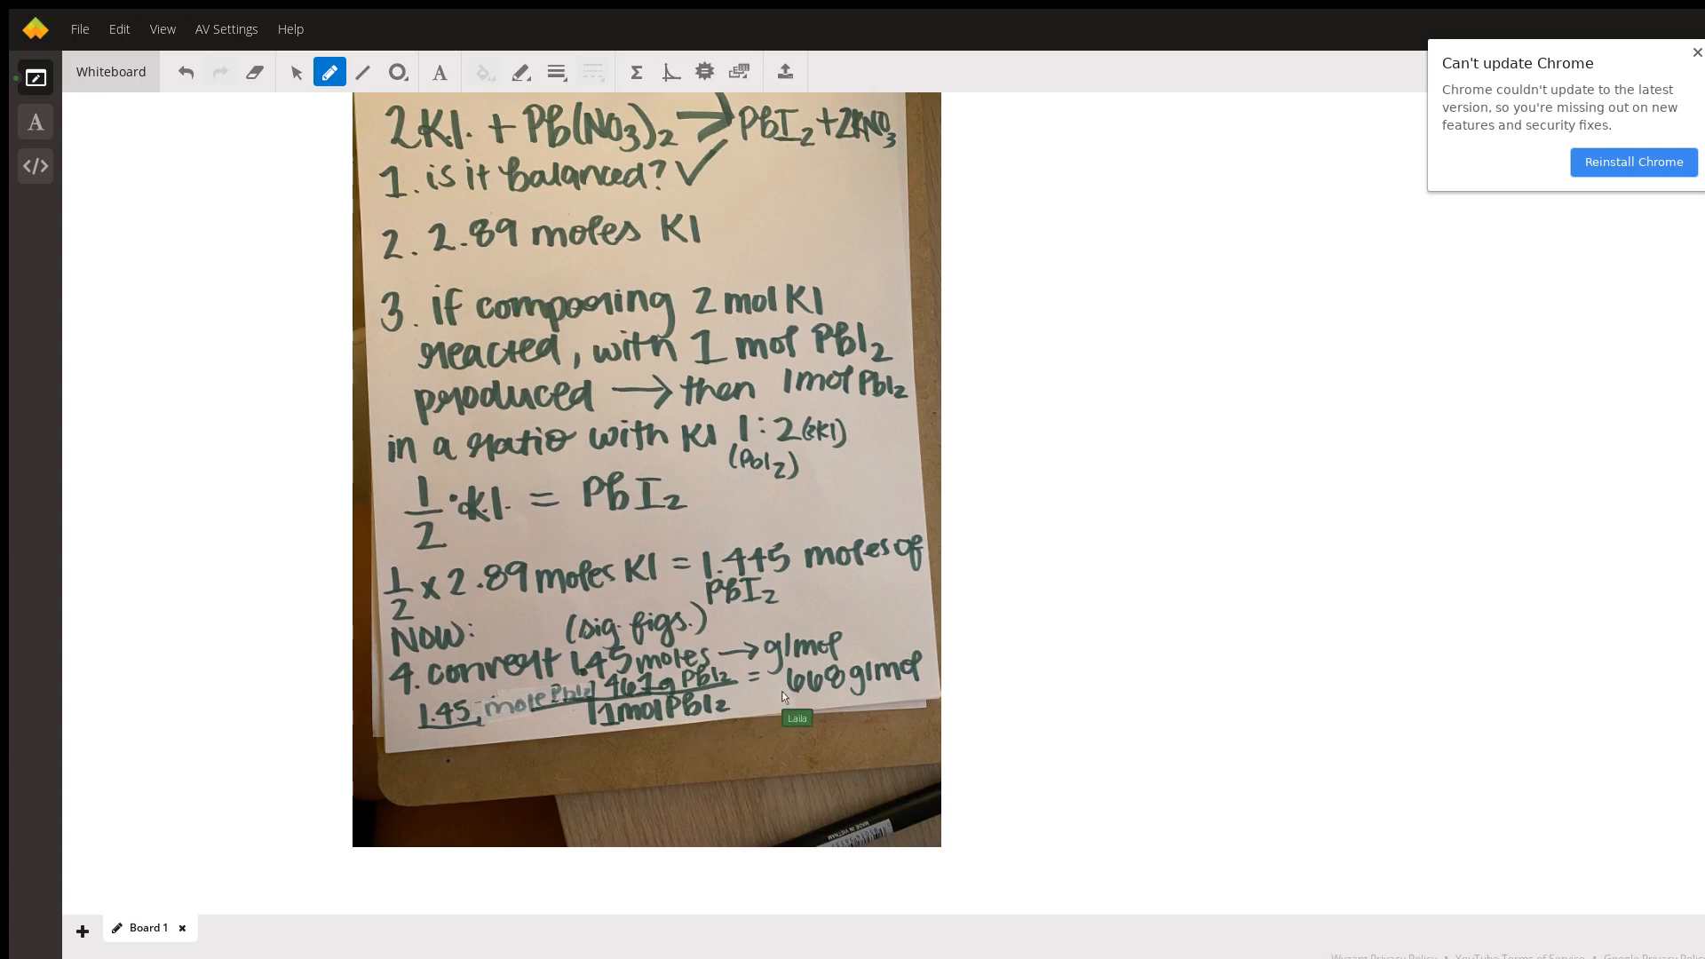
mouse_move(828, 696)
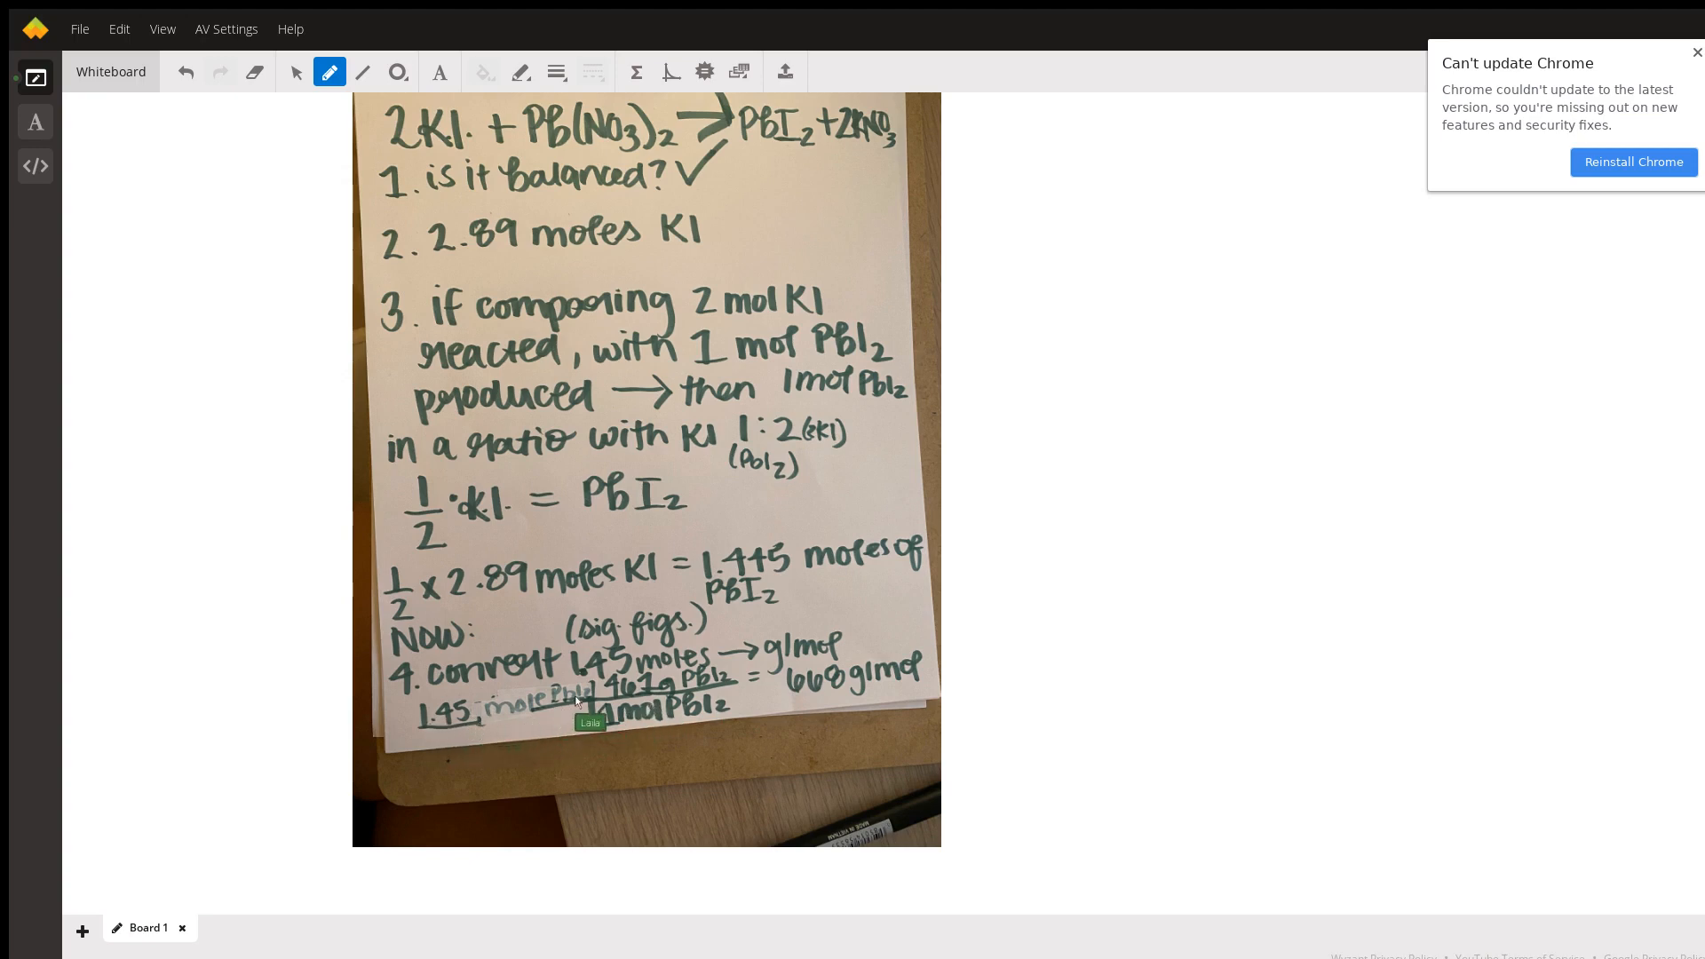
mouse_move(636, 701)
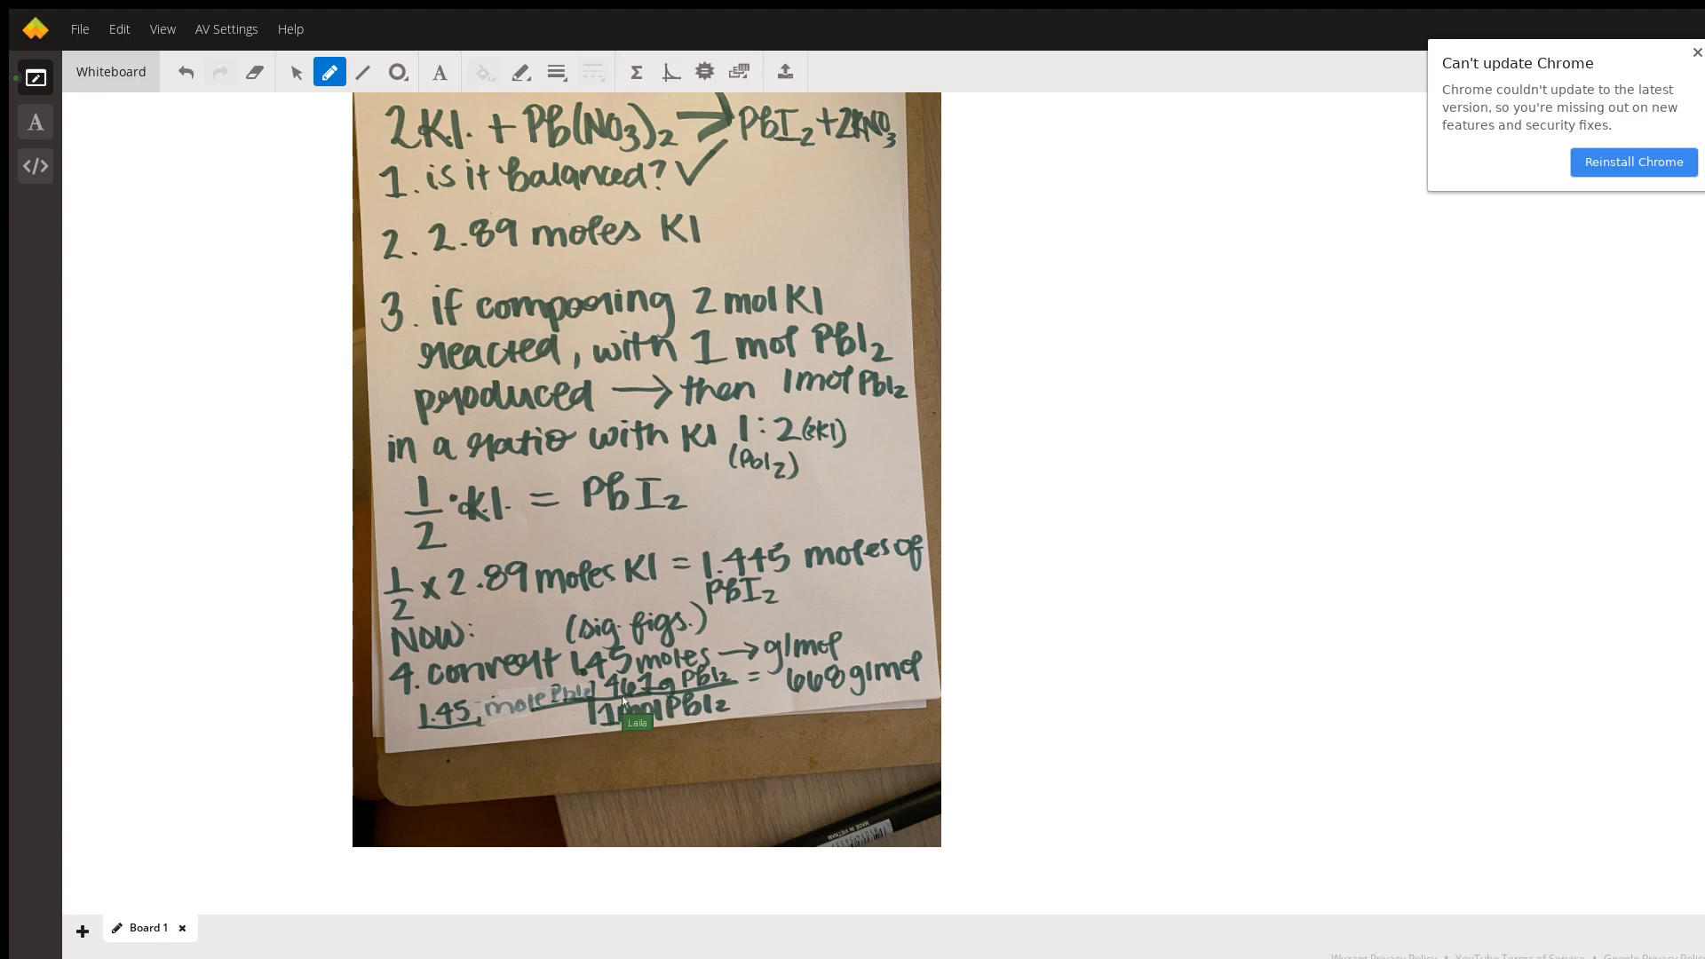
mouse_move(696, 718)
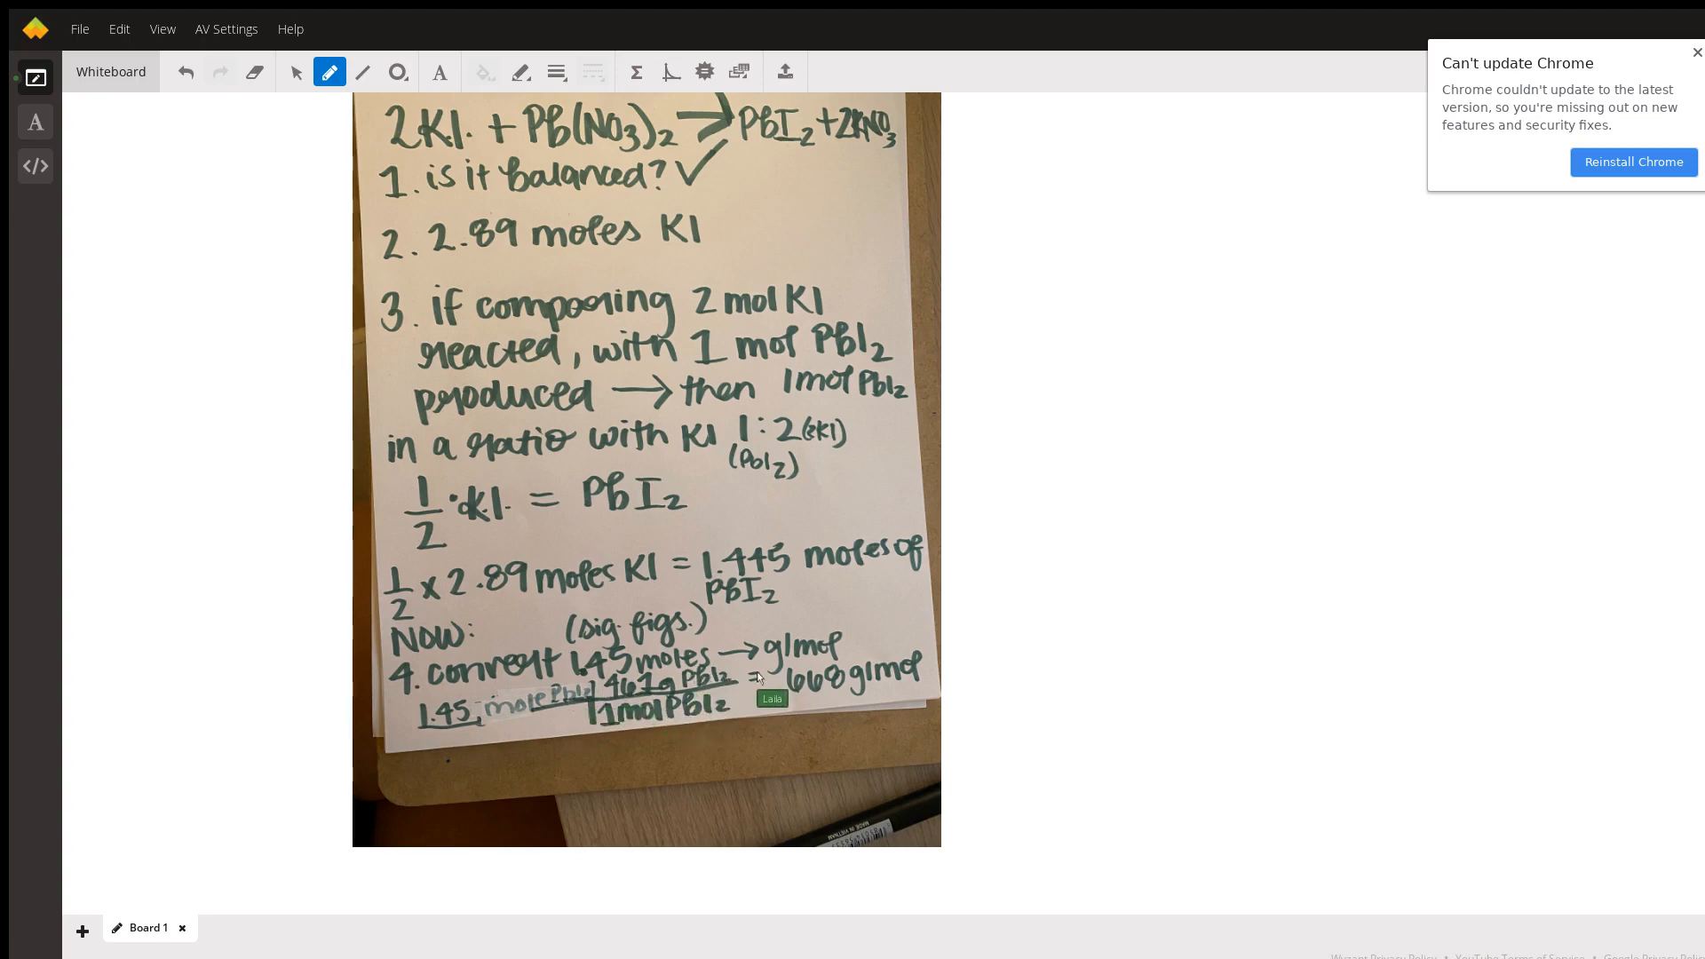
mouse_move(850, 703)
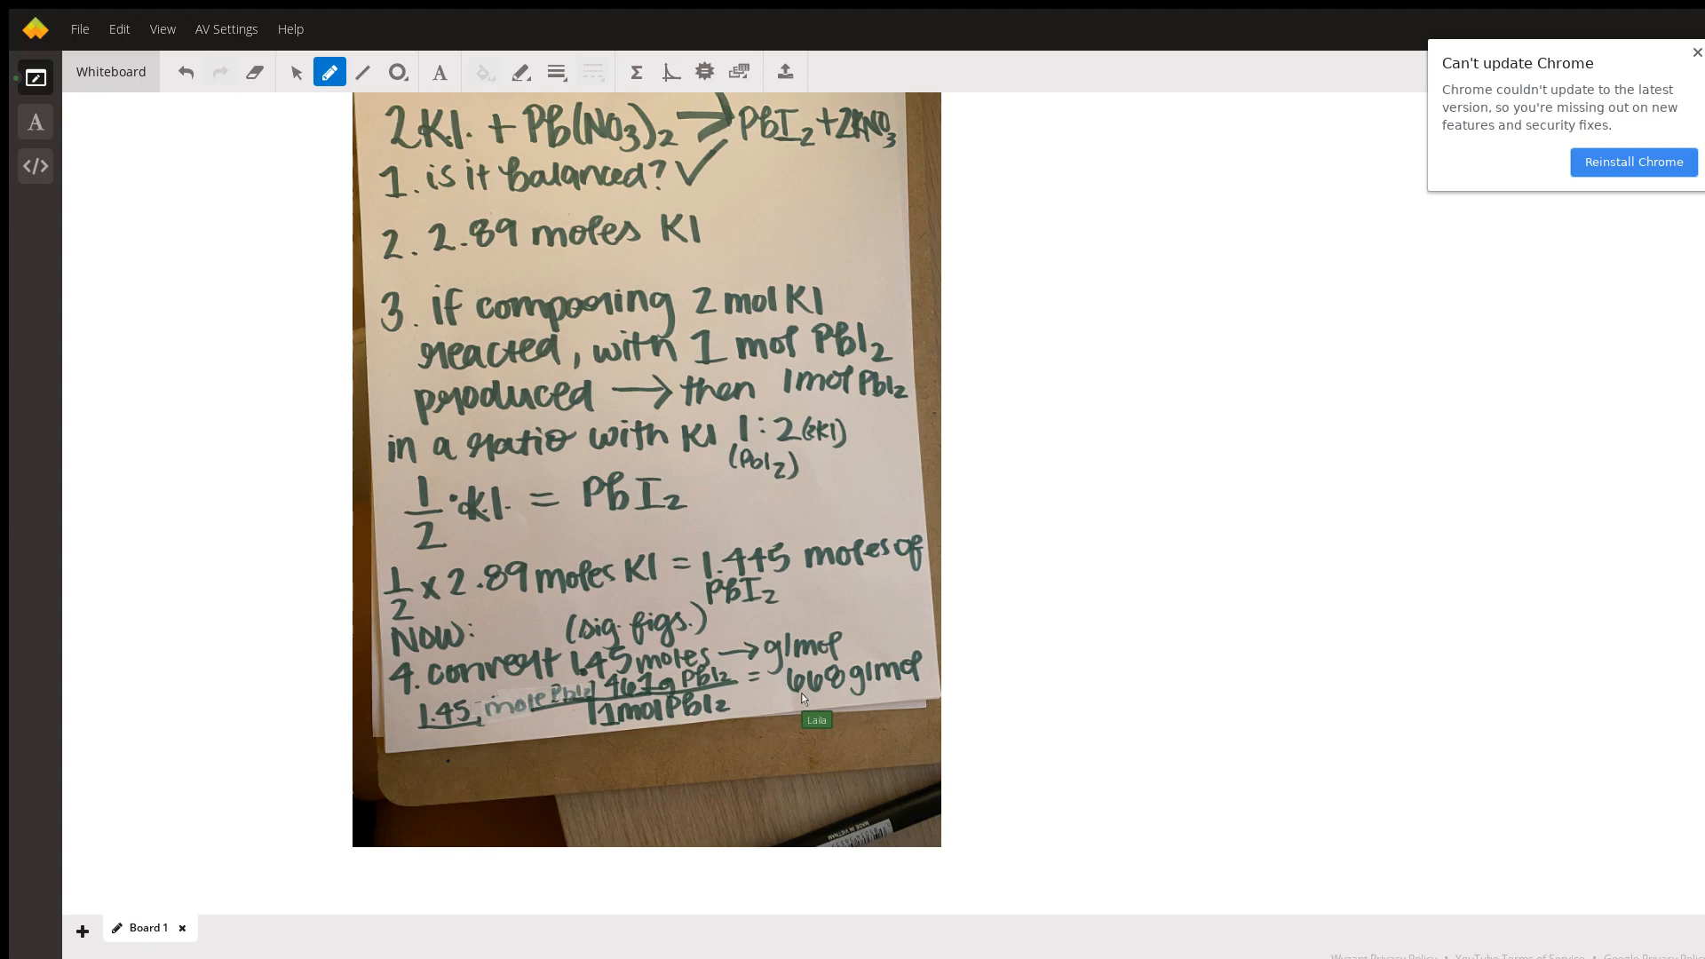
mouse_move(787, 700)
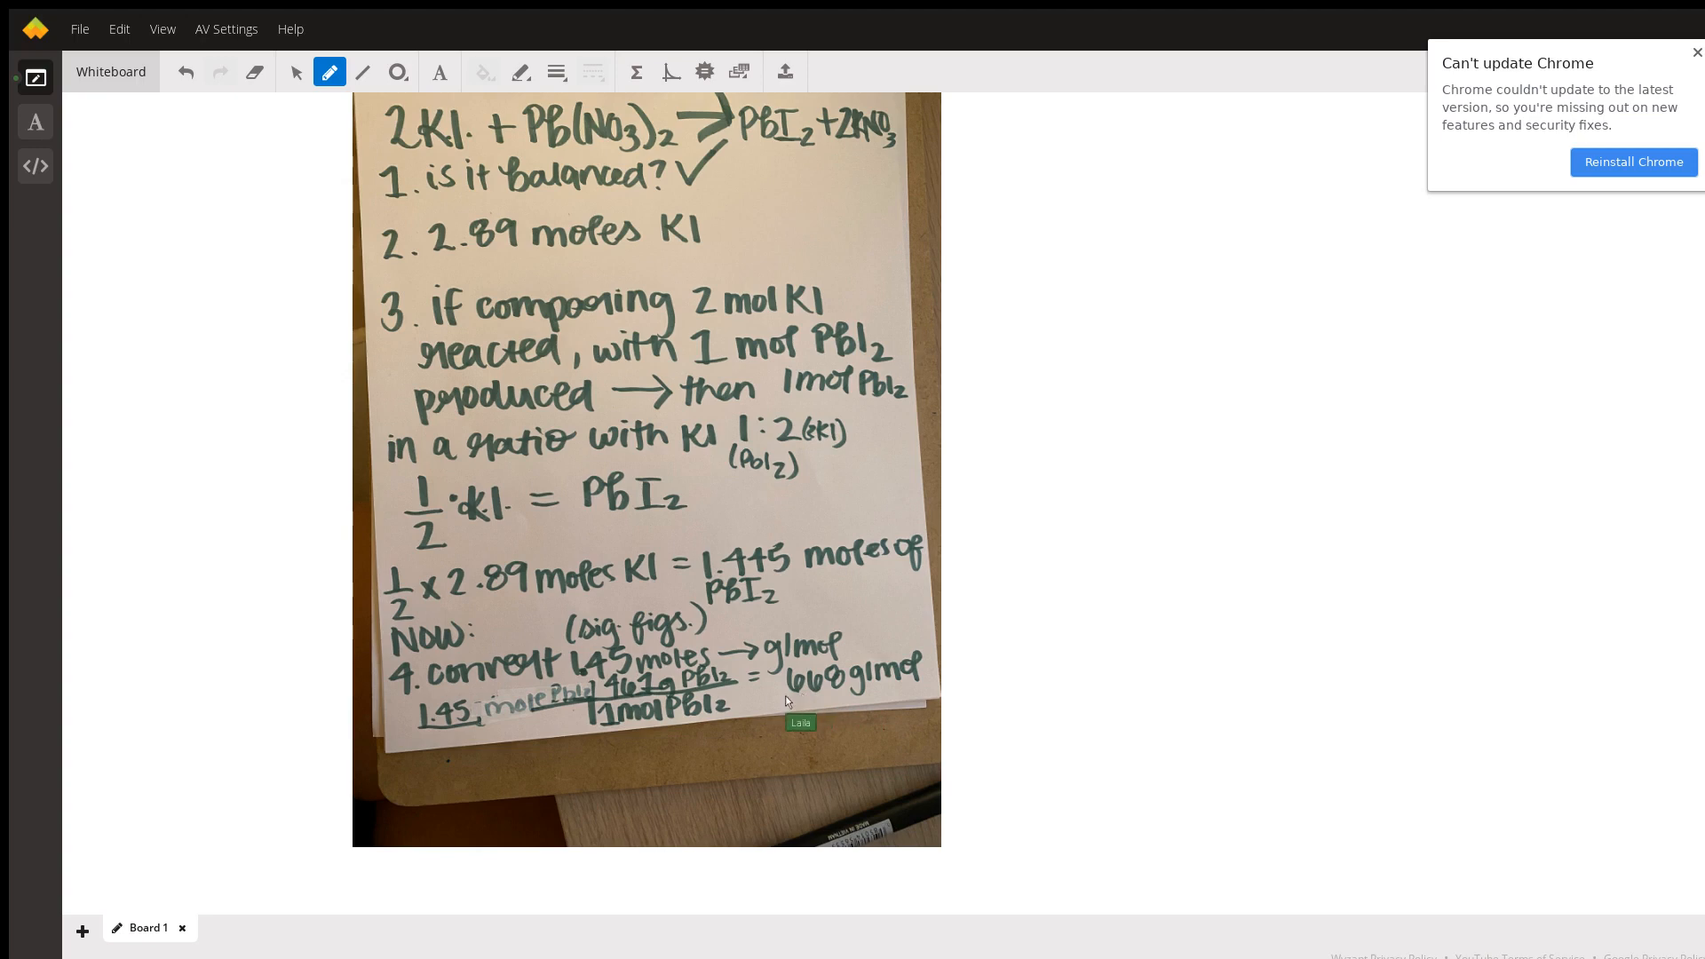
mouse_move(714, 706)
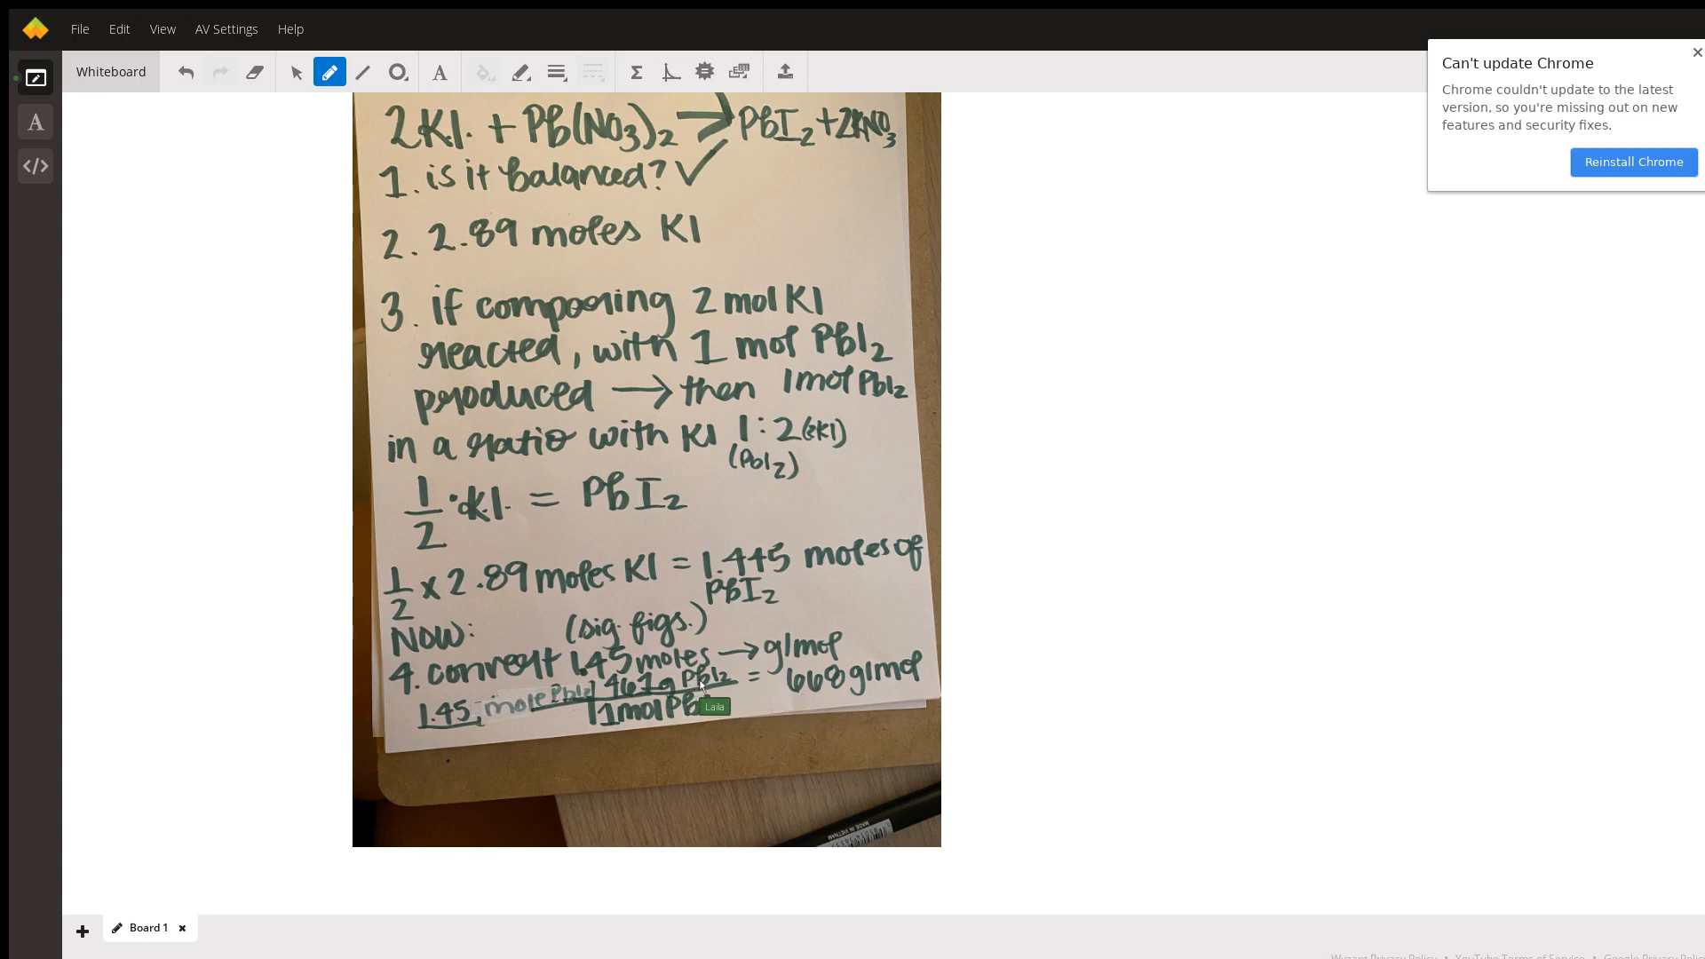